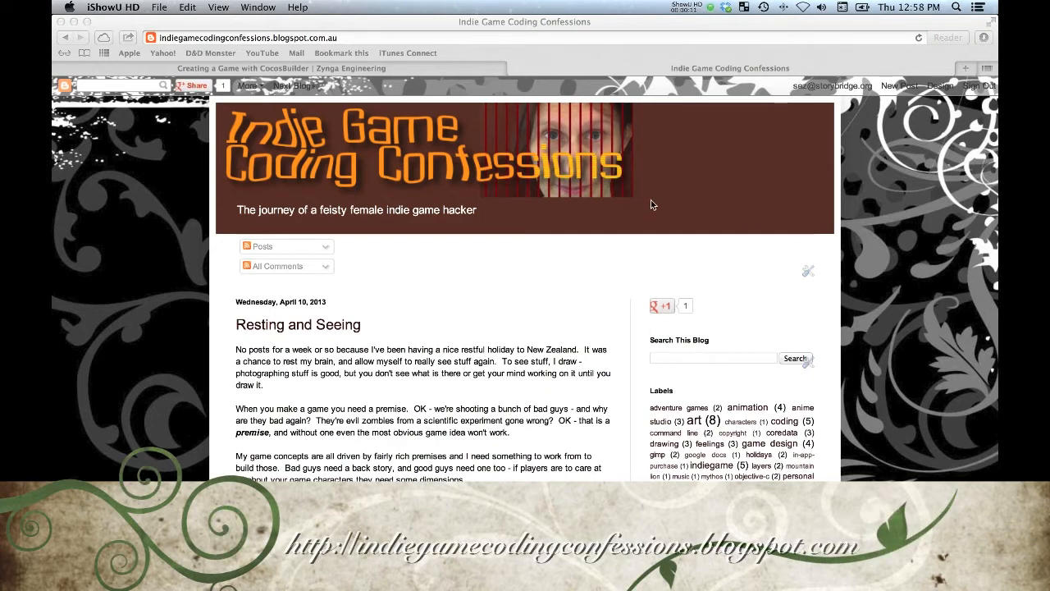
mouse_move(510, 223)
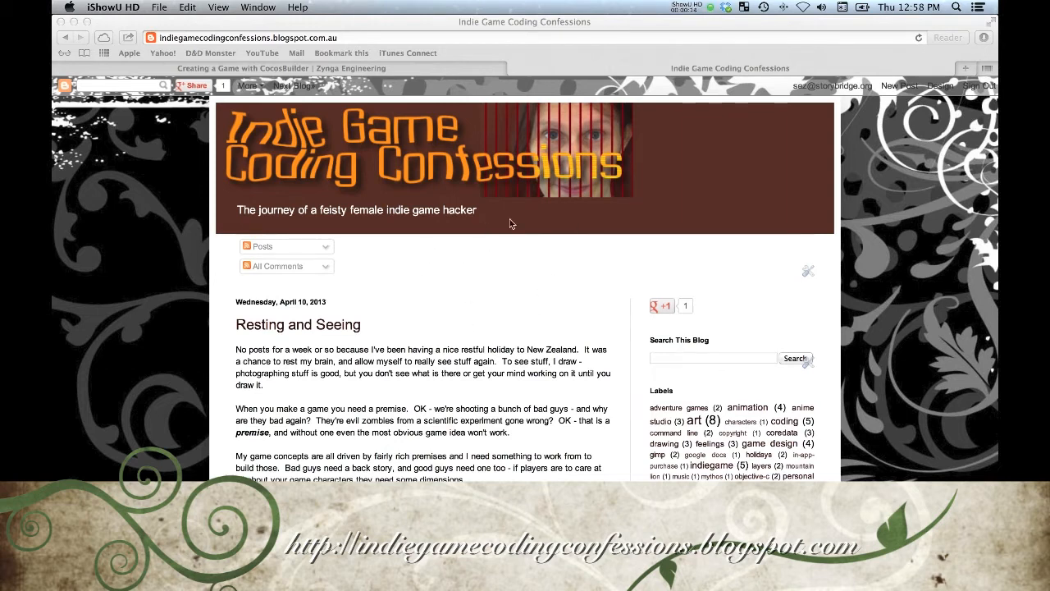
mouse_move(594, 203)
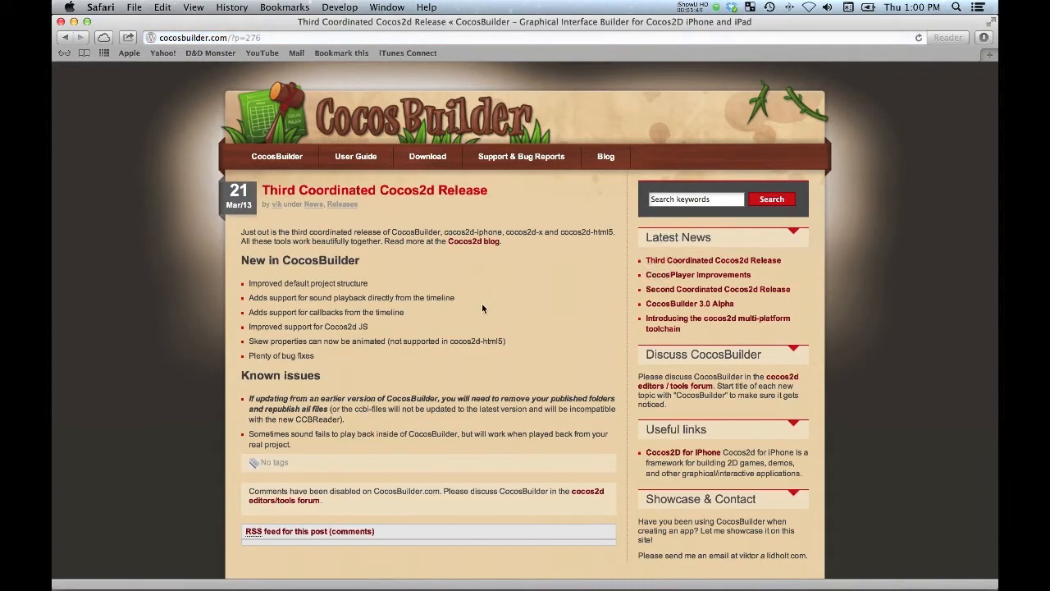
mouse_move(492, 300)
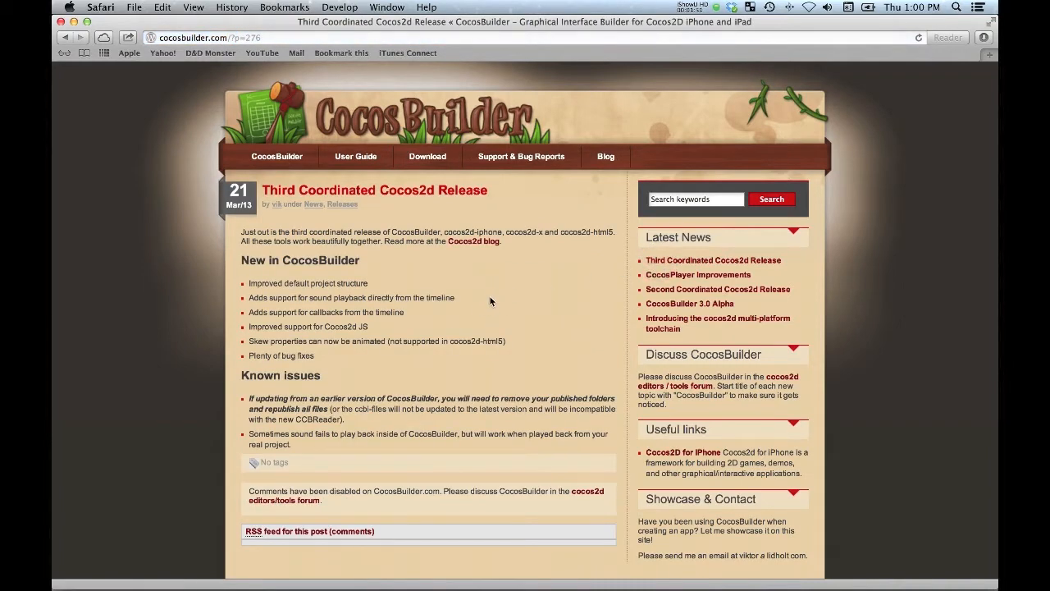
mouse_move(493, 299)
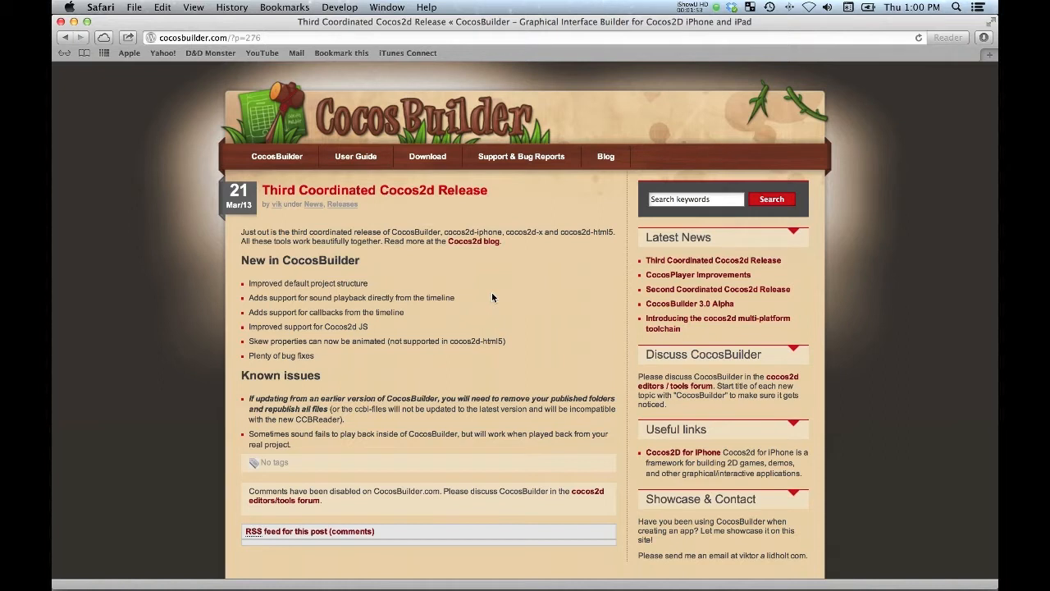
mouse_move(480, 299)
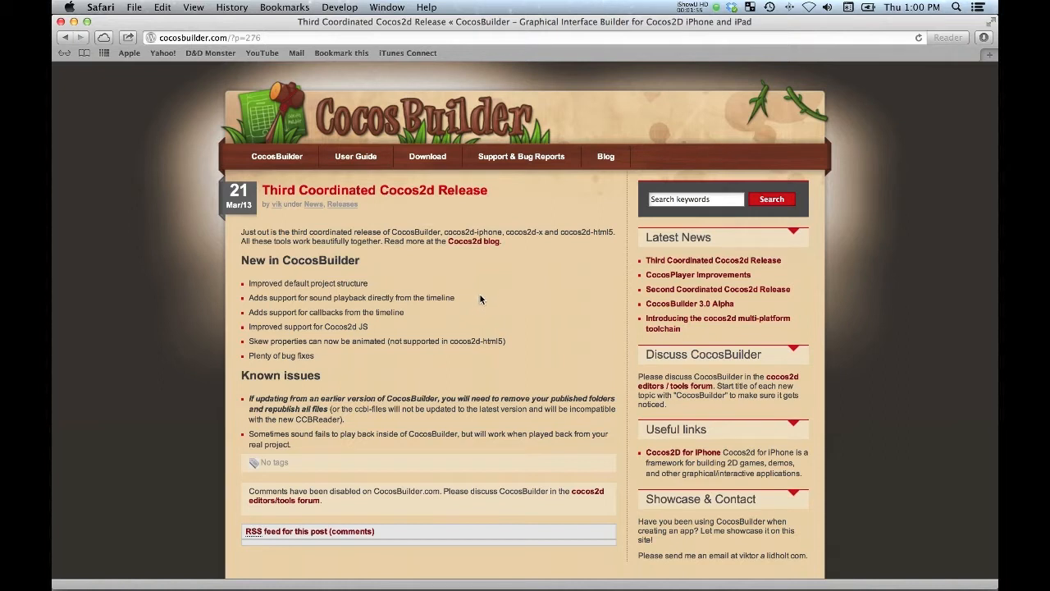
mouse_move(285, 263)
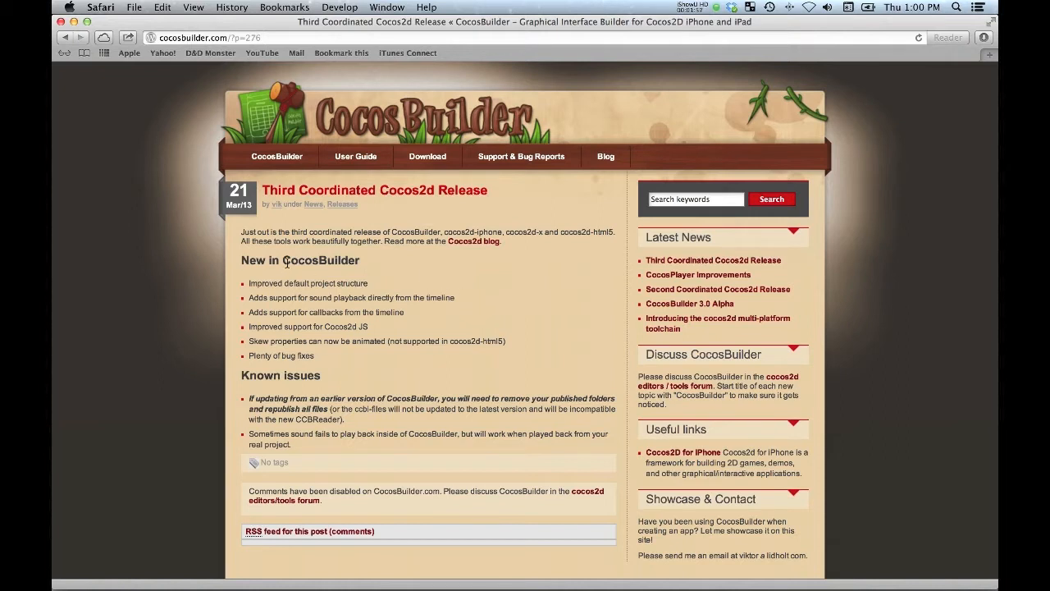
mouse_move(407, 272)
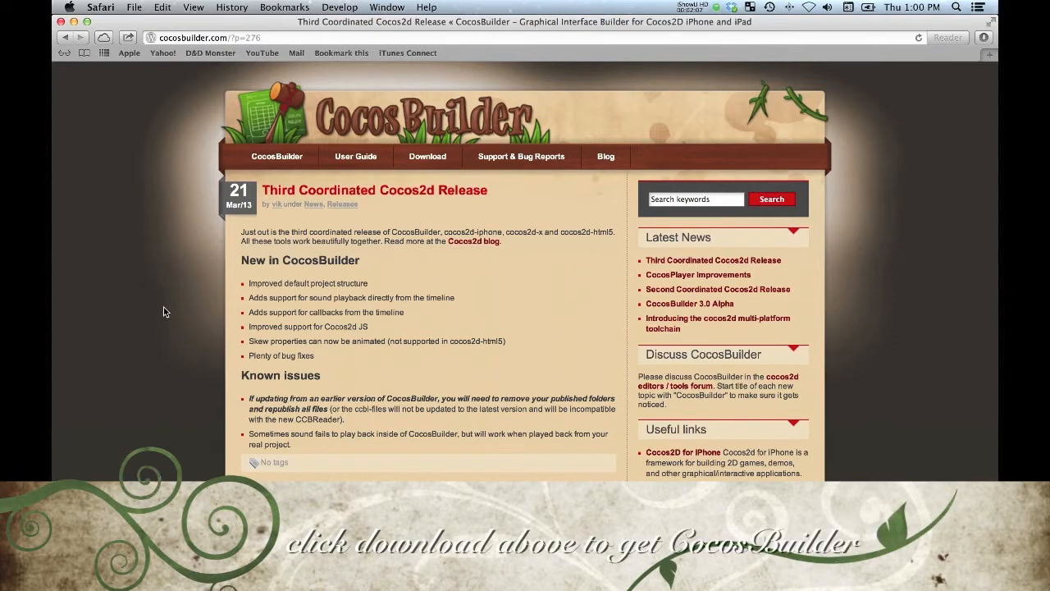
scroll(down, 3)
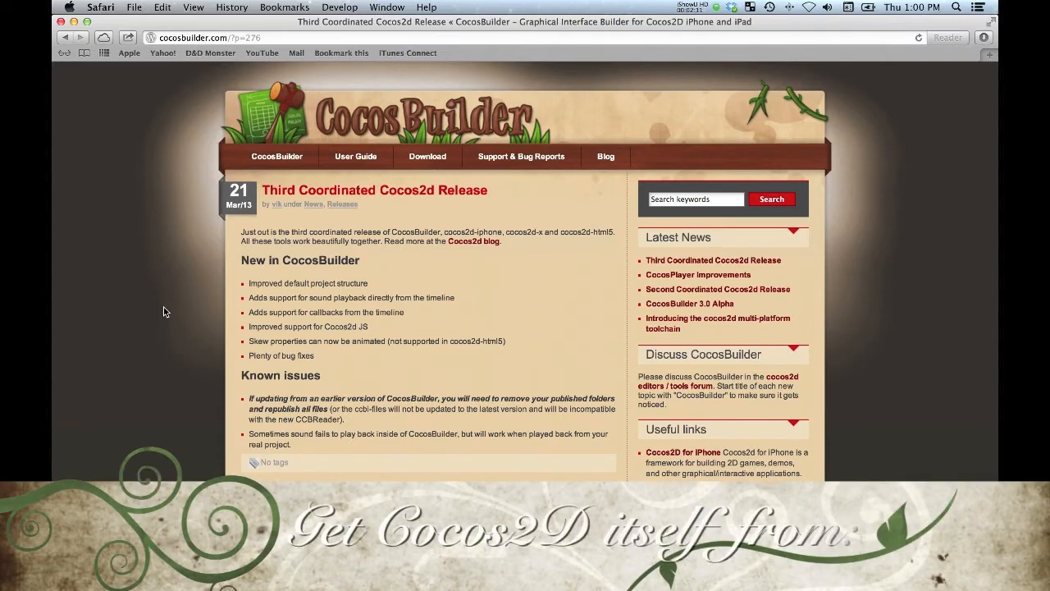
scroll(down, 3)
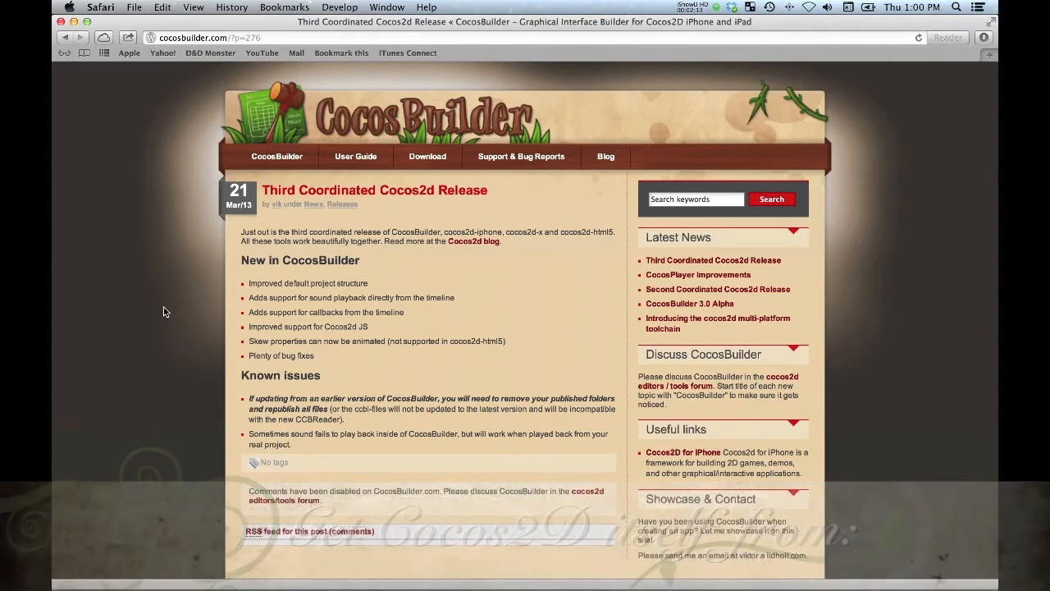
scroll(down, 3)
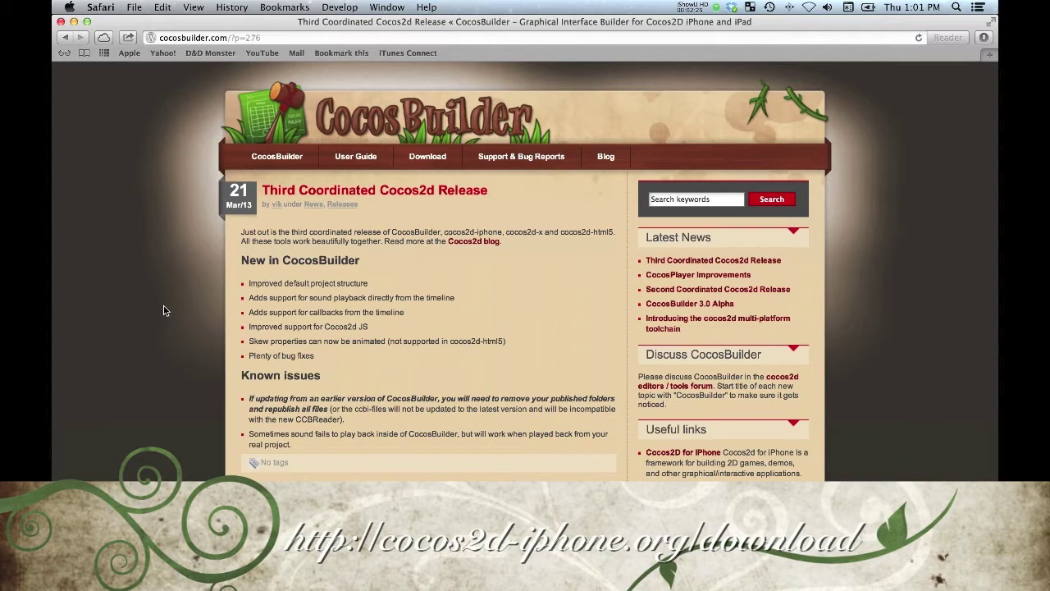
scroll(down, 3)
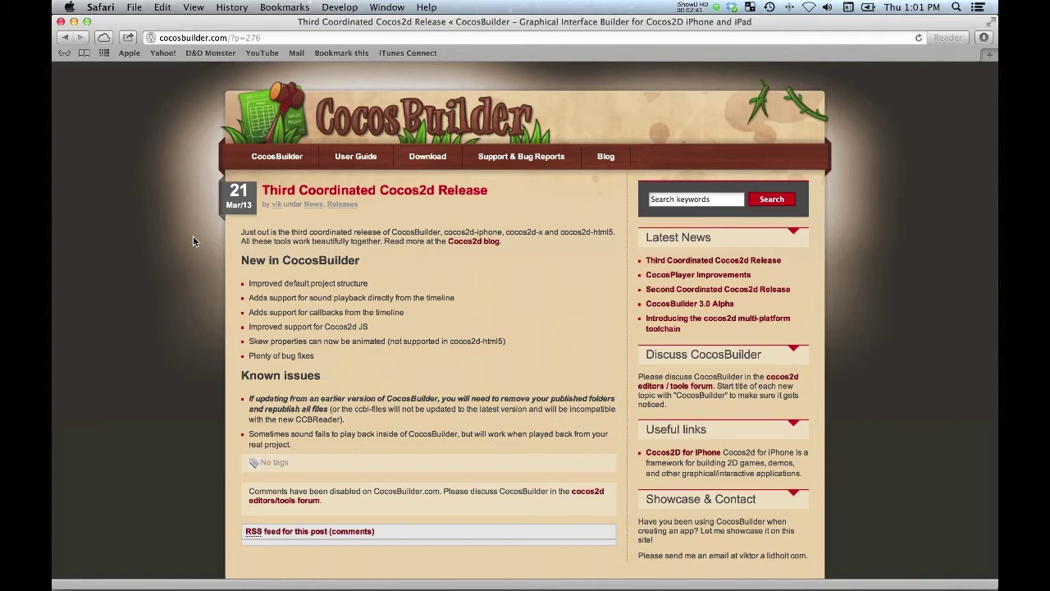
mouse_move(169, 232)
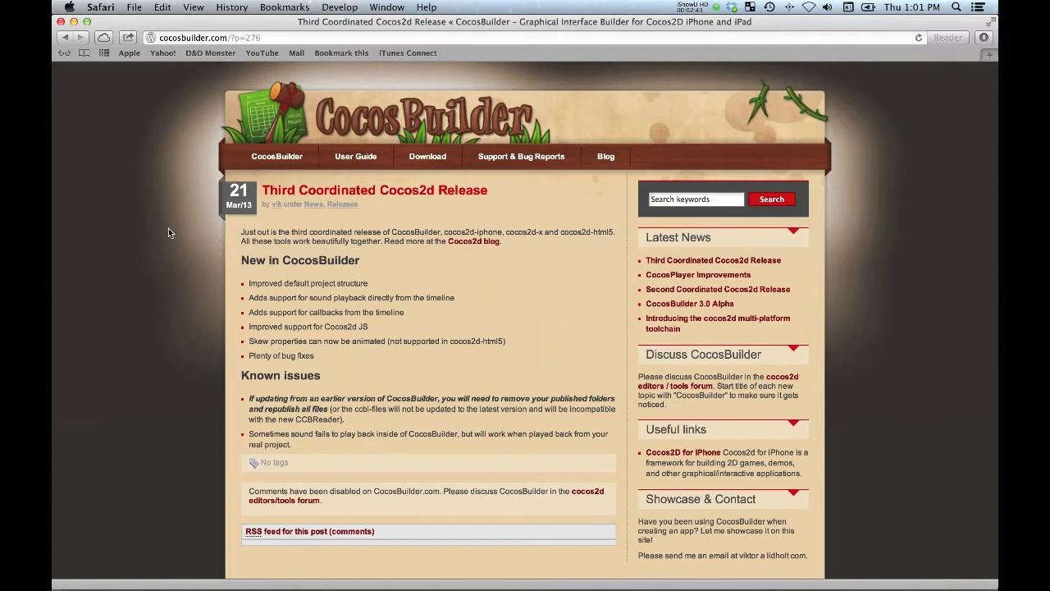
mouse_move(174, 225)
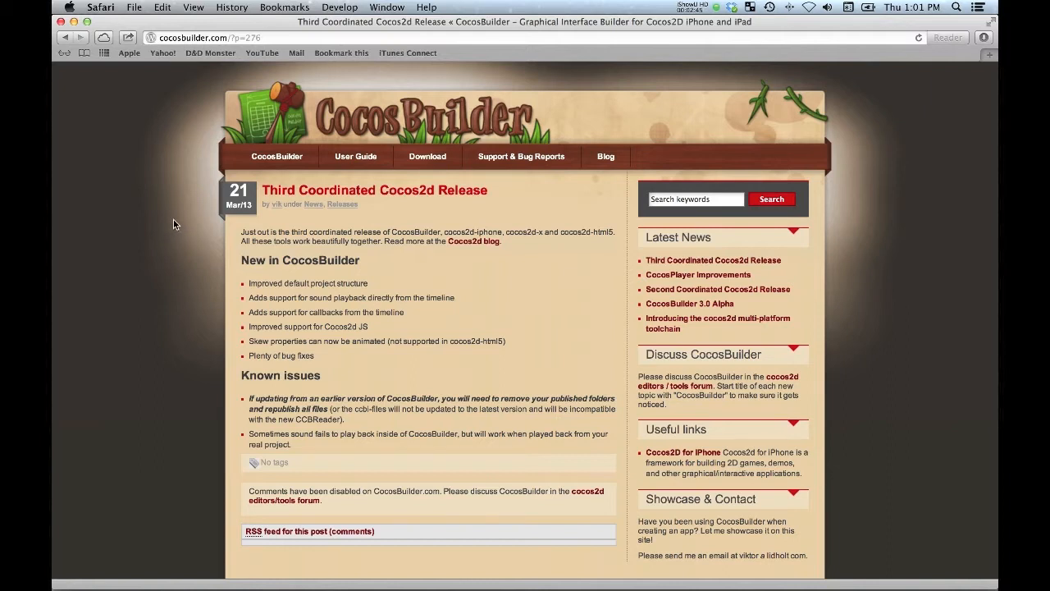
mouse_move(174, 210)
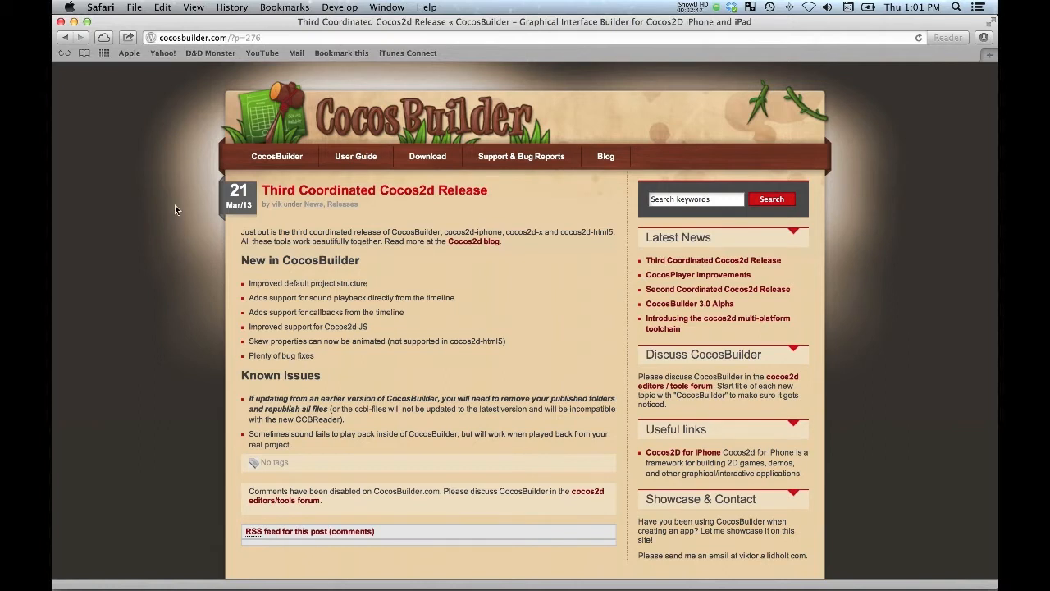
mouse_move(161, 269)
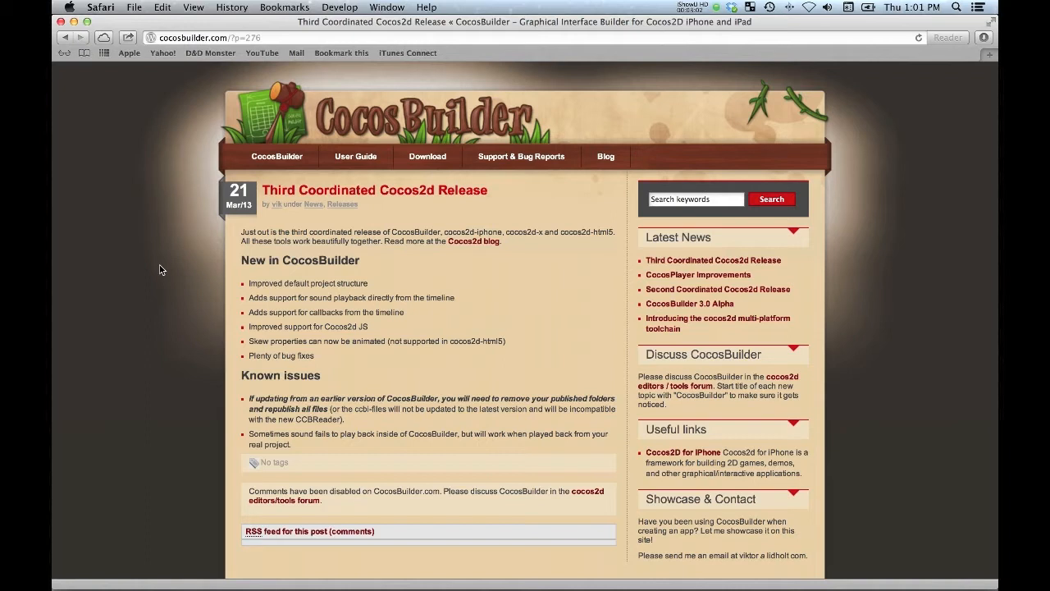
mouse_move(147, 312)
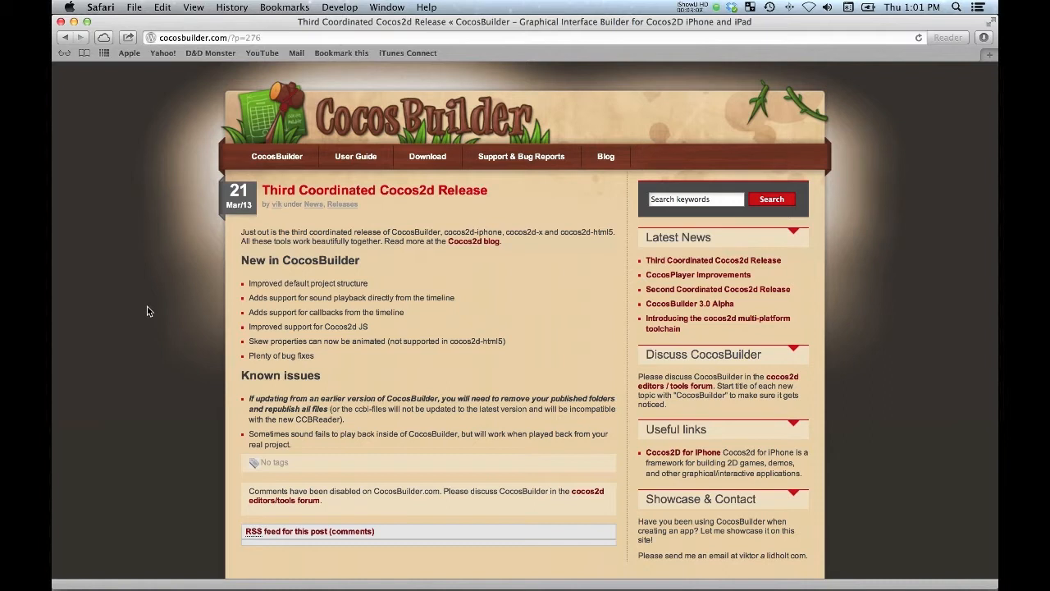
mouse_move(151, 304)
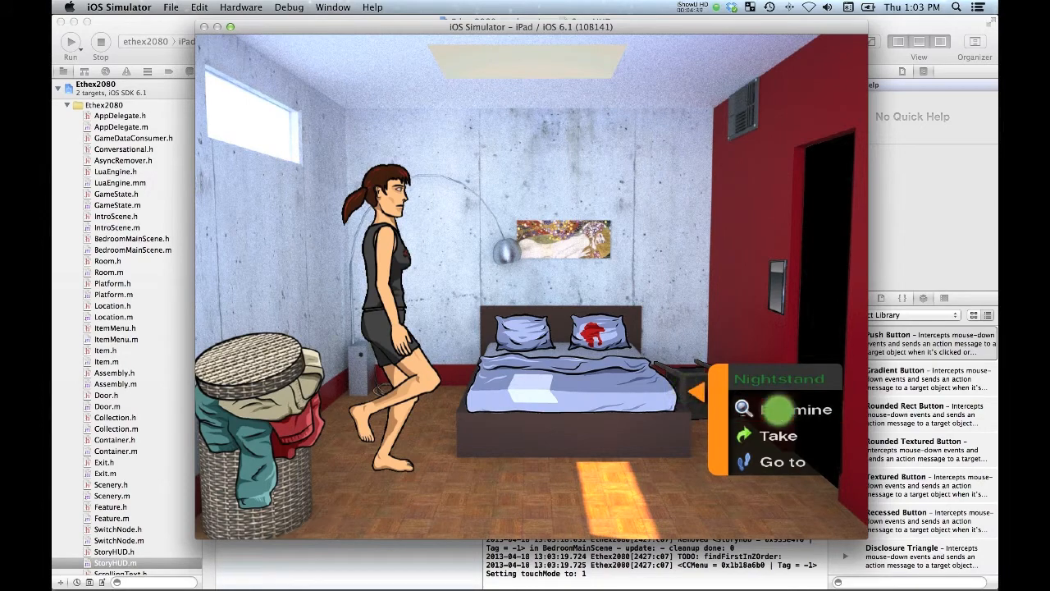
Examine the nightstand and the wall painting to read their story descriptions
click(787, 408)
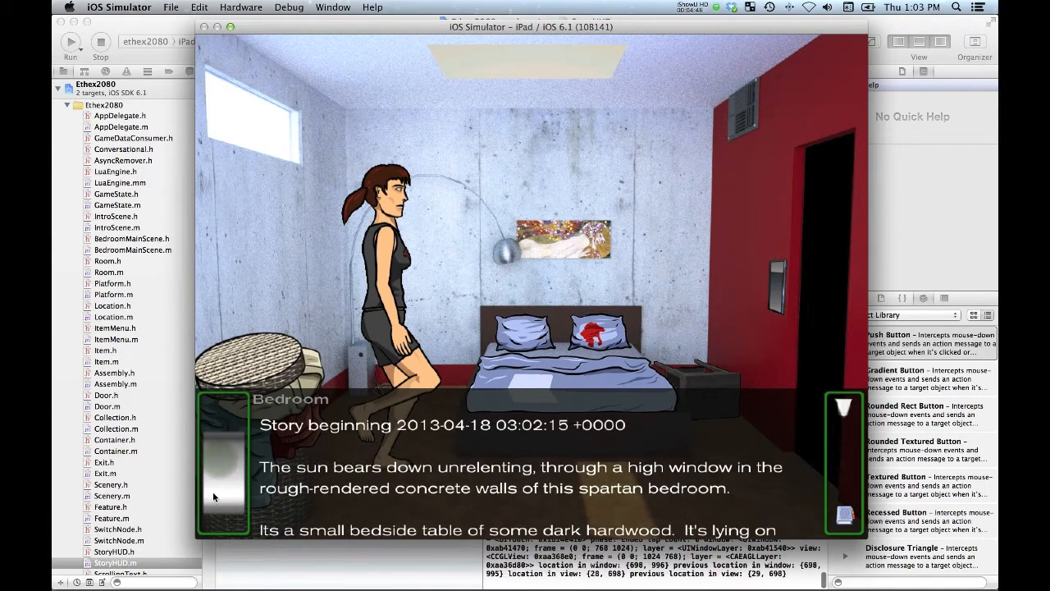
mouse_move(845, 413)
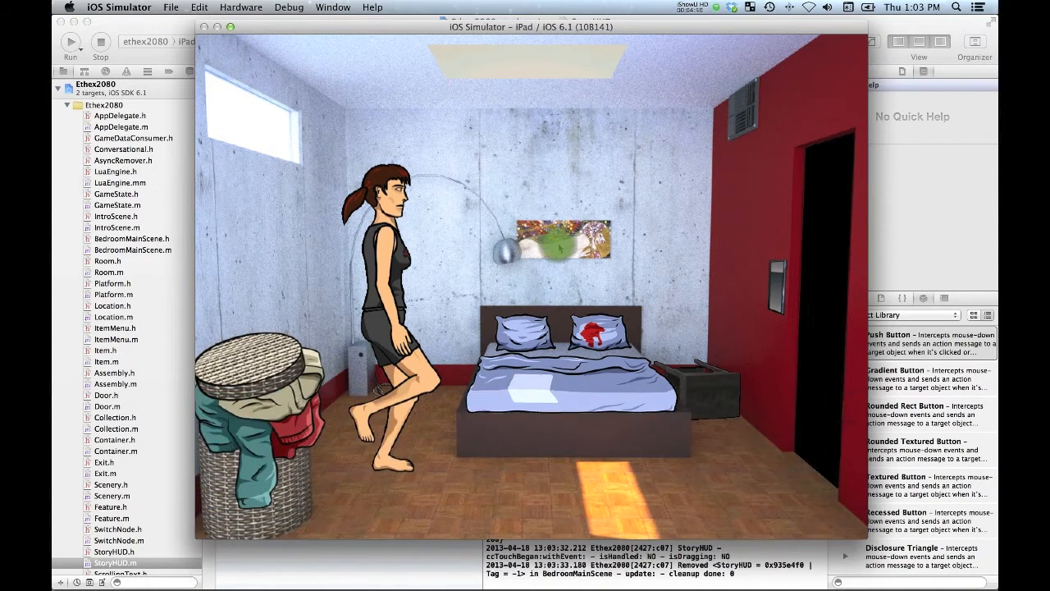
click(561, 238)
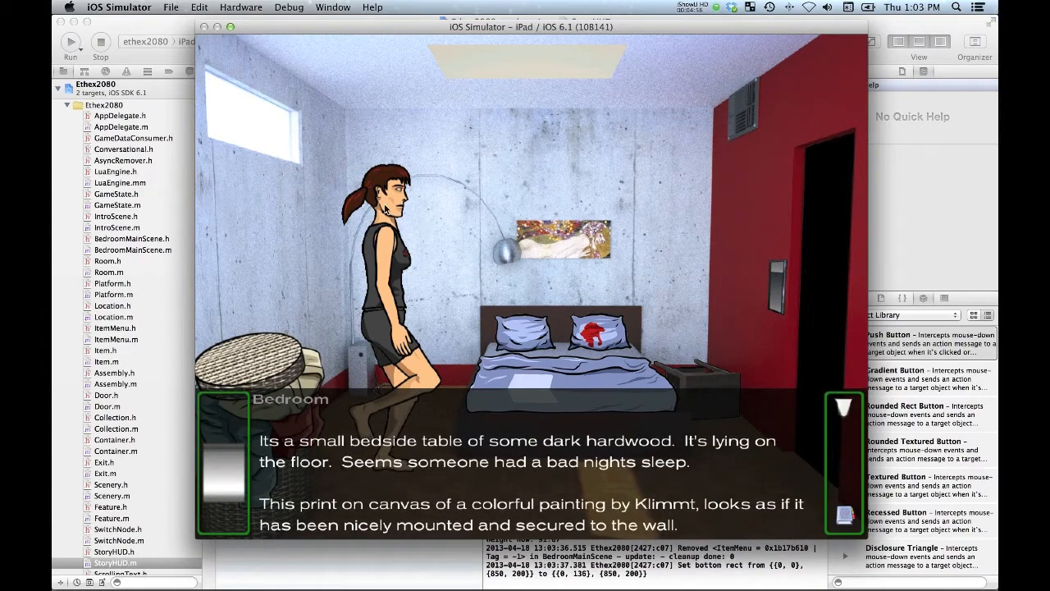
mouse_move(458, 358)
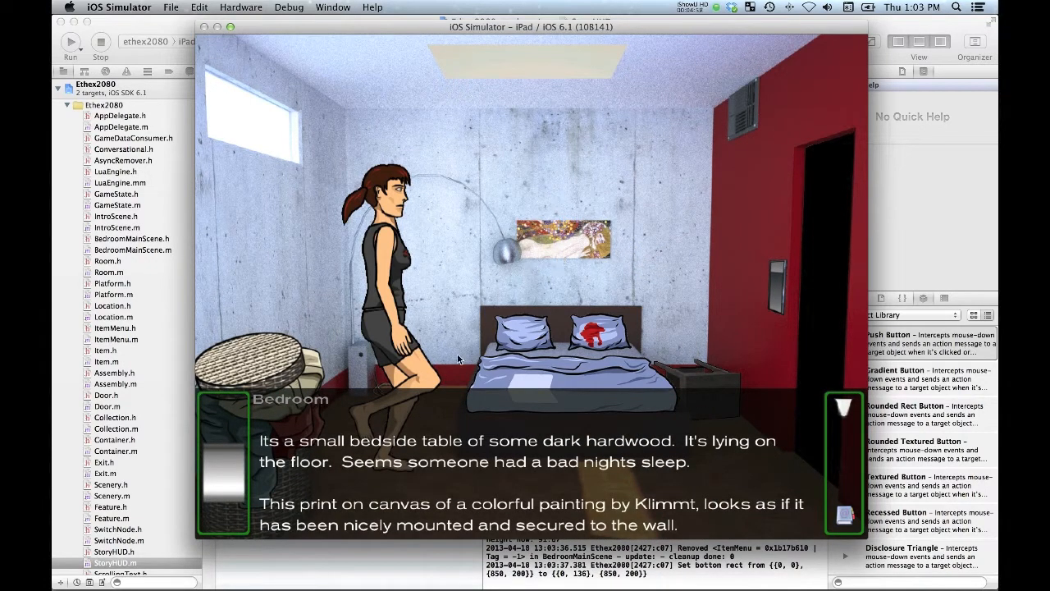
mouse_move(318, 223)
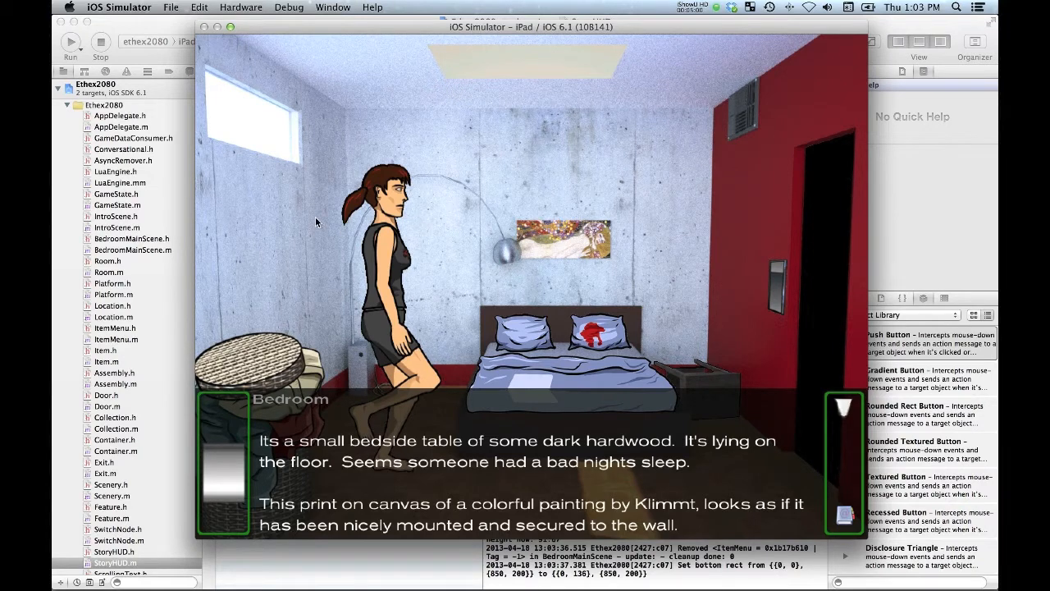
mouse_move(719, 356)
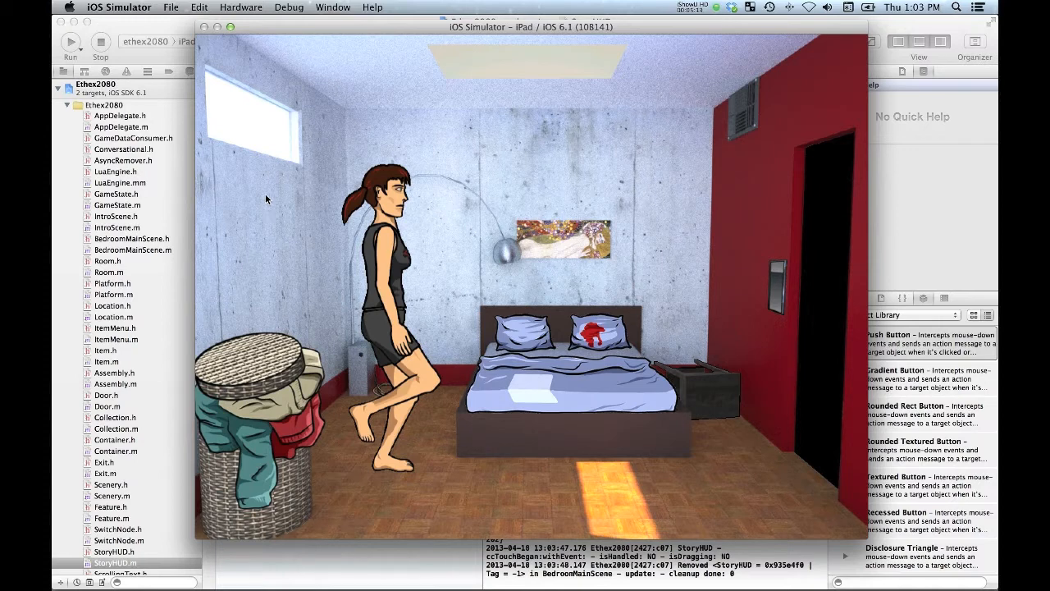
mouse_move(264, 149)
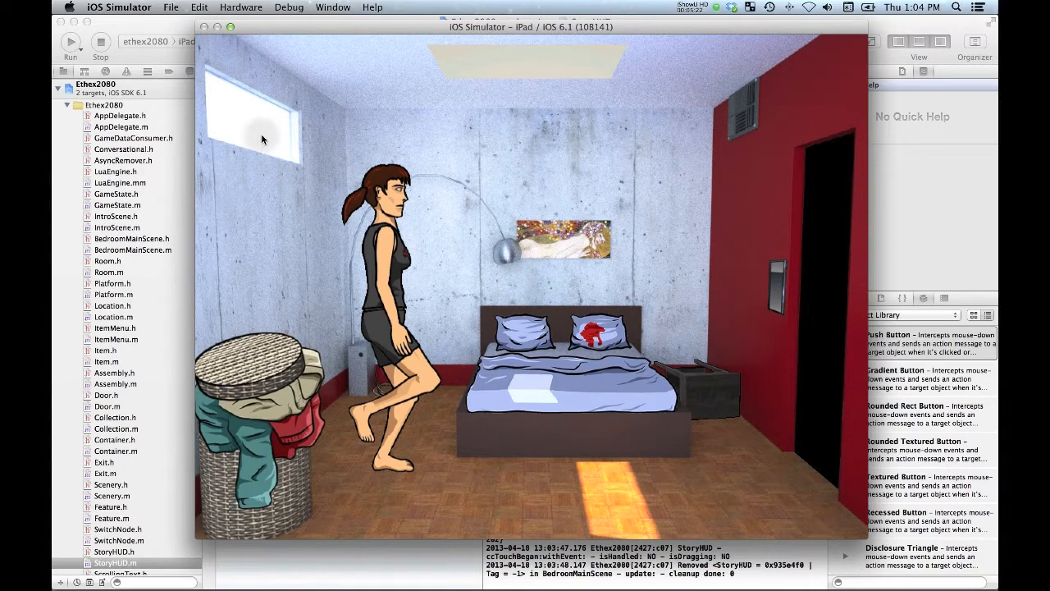
Bring up the high window's radial actions, examine it, and show the story panel
click(263, 134)
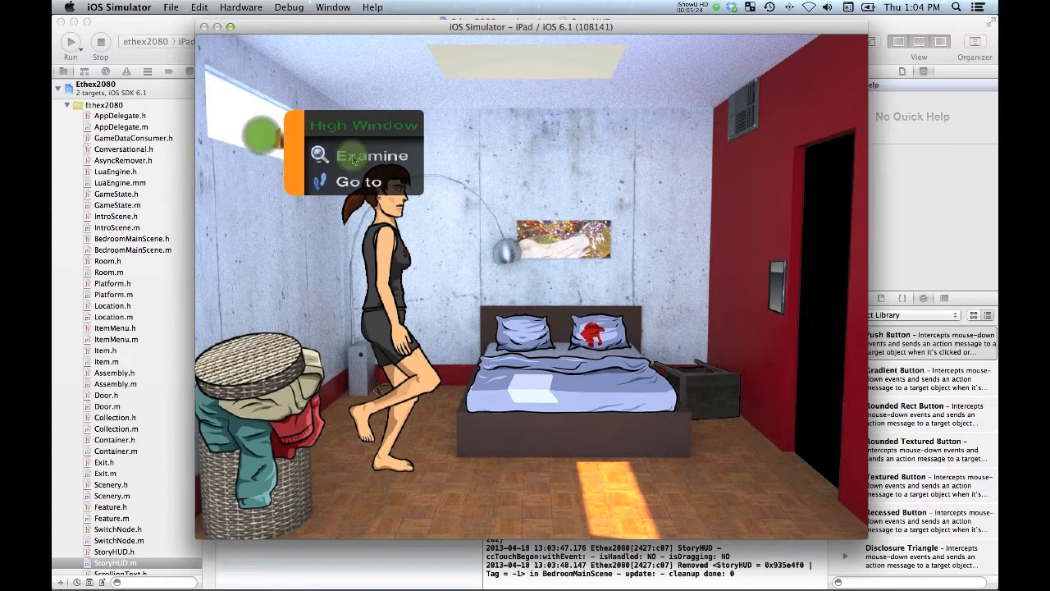
click(369, 154)
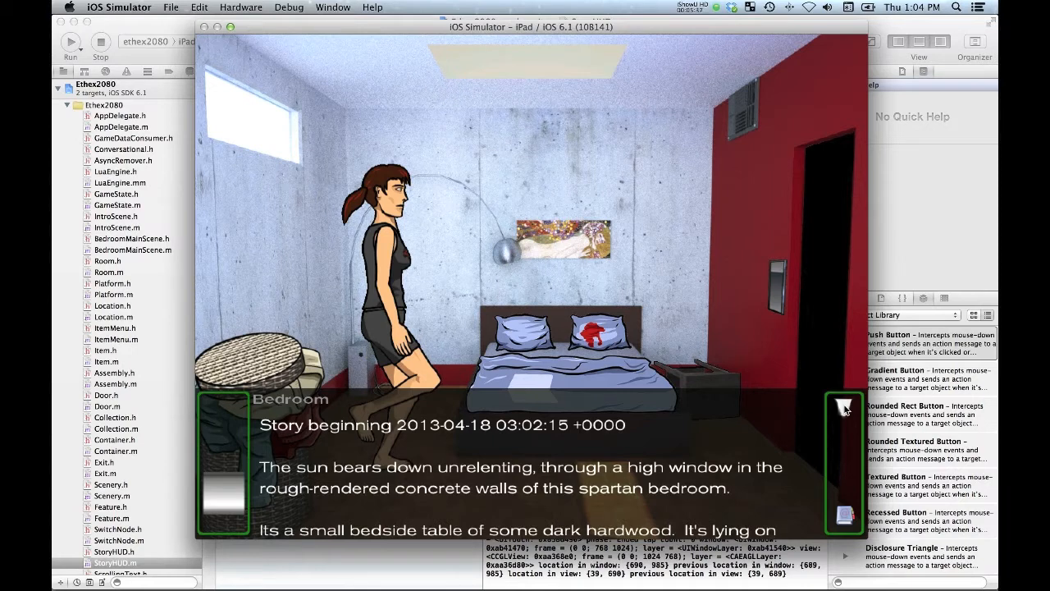
click(843, 406)
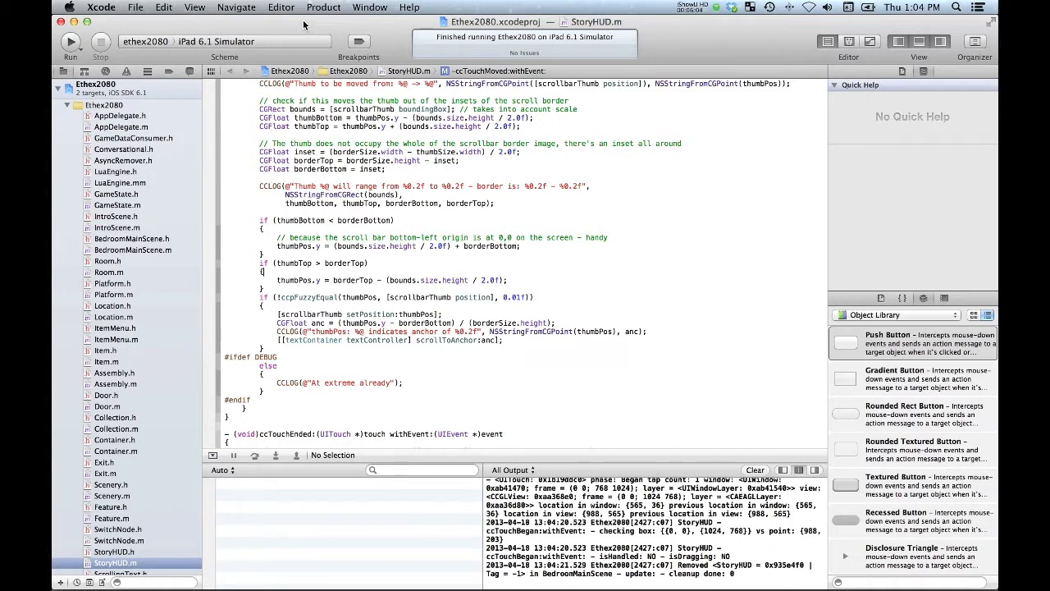
mouse_move(295, 25)
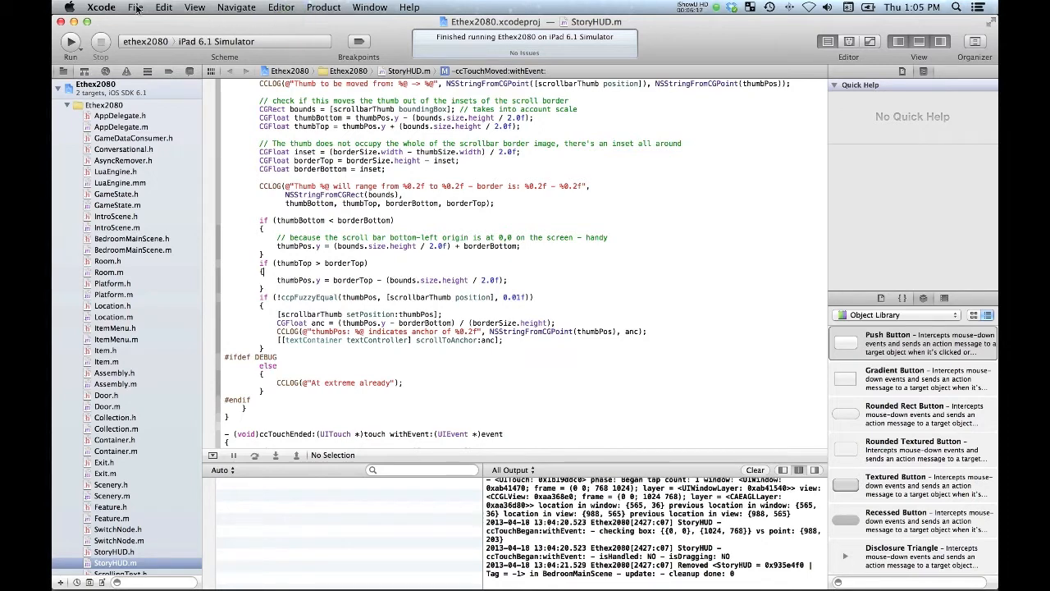
Bring up Xcode's new-project template chooser via File > New > Project…
click(134, 7)
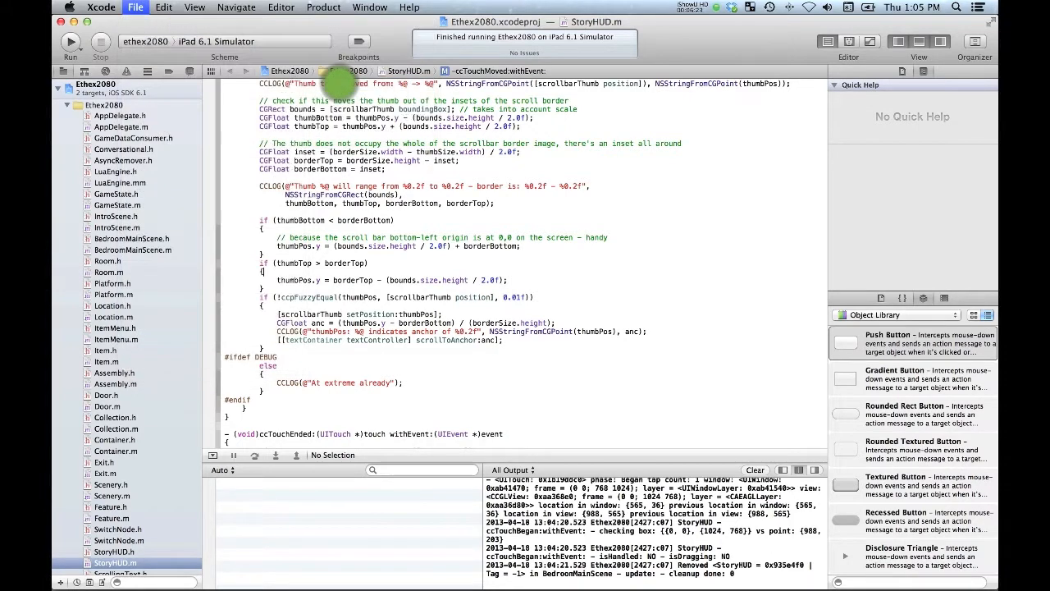
click(135, 7)
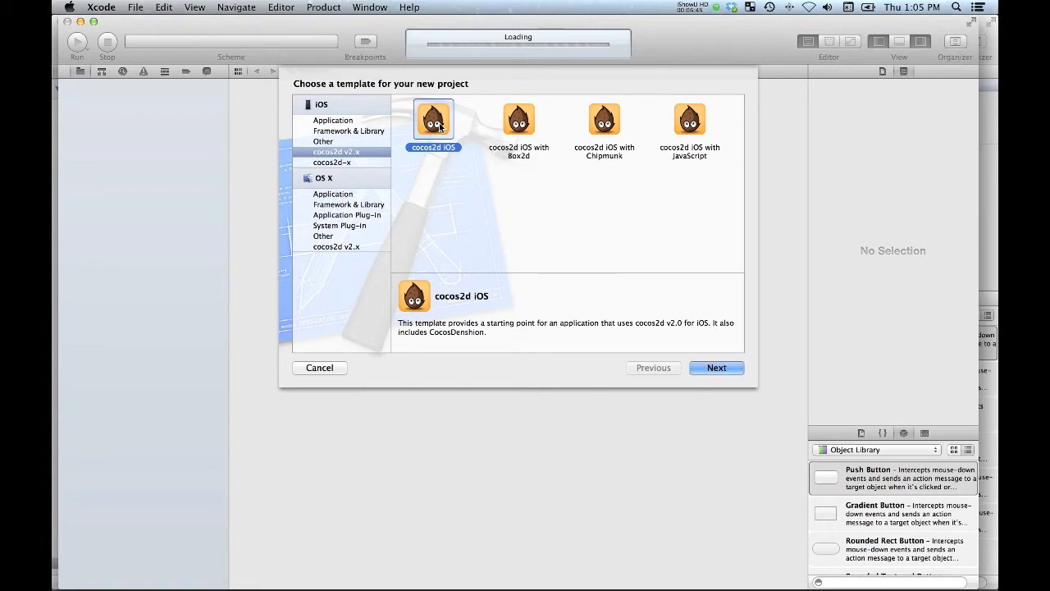
Accept the cocos2d iOS template, set Device Family to iPad, and continue to saving
click(716, 368)
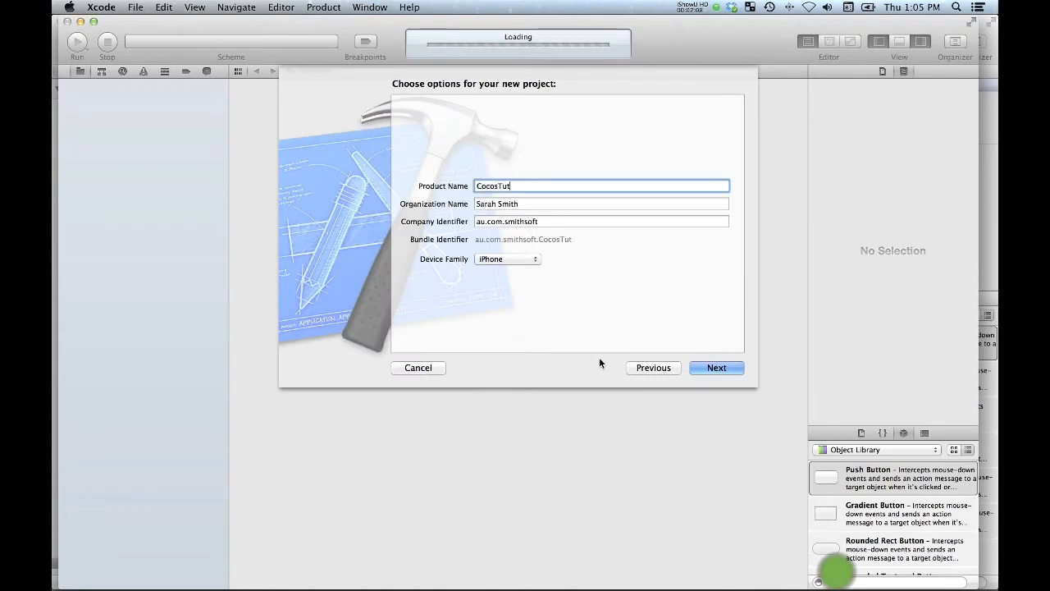
click(507, 259)
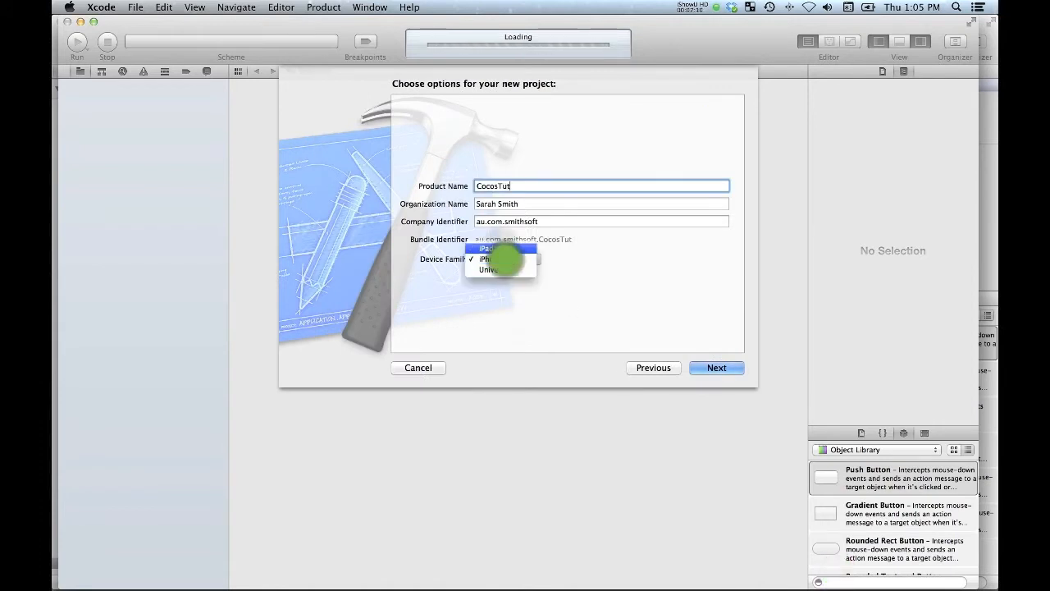
click(486, 247)
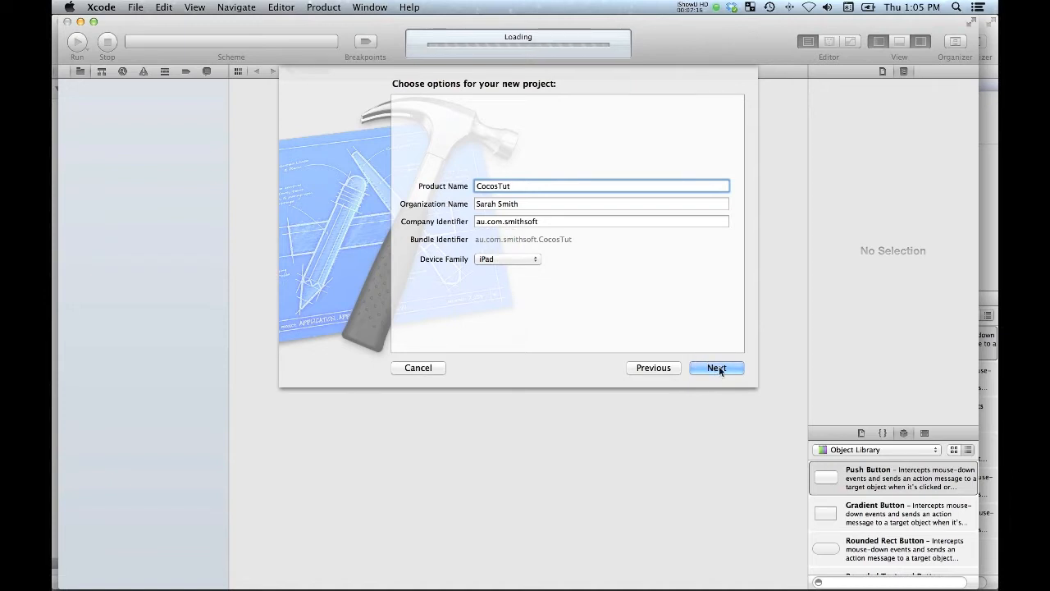
click(715, 368)
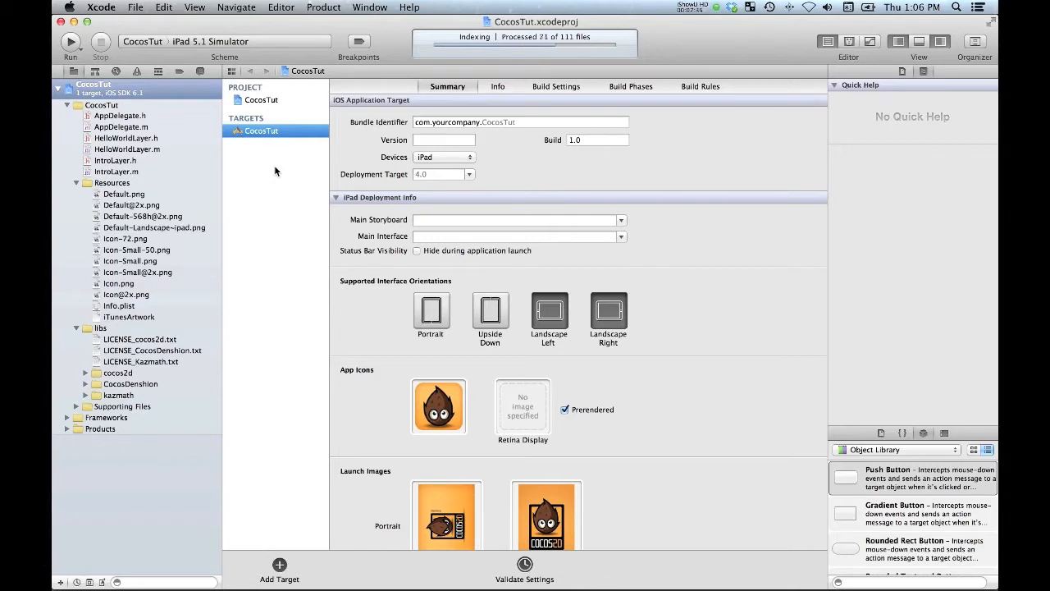
mouse_move(252, 168)
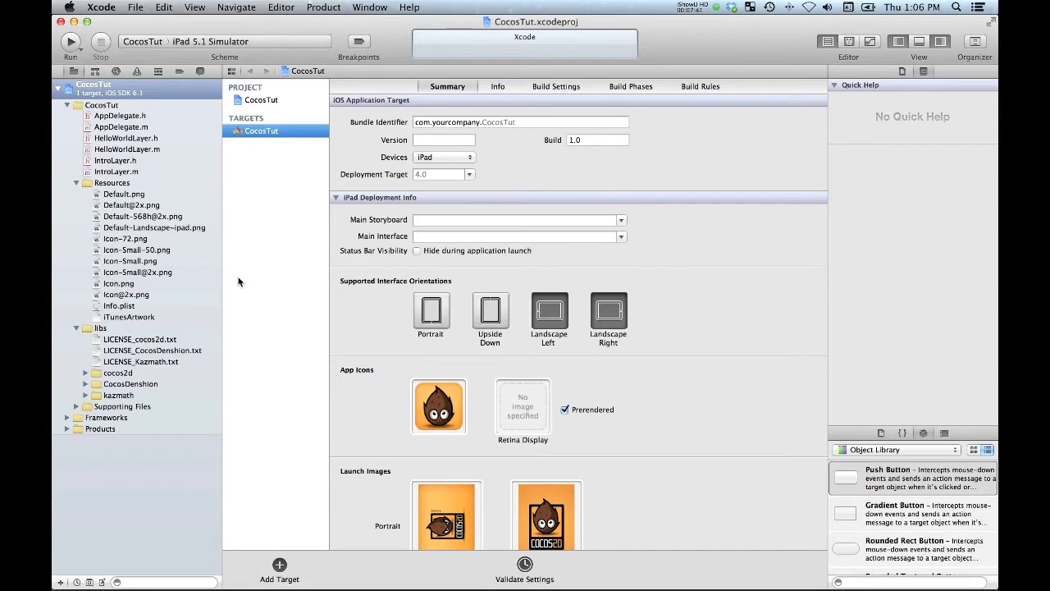
Run CocosTut in the iPad 5.1 Simulator and view then dismiss its Achievements screen
click(72, 42)
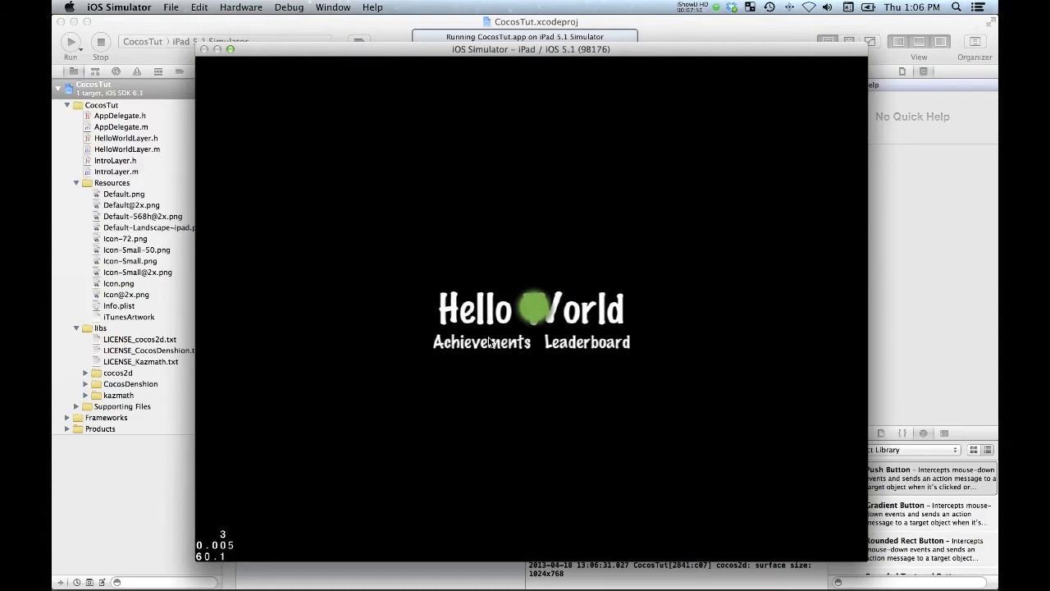
click(481, 343)
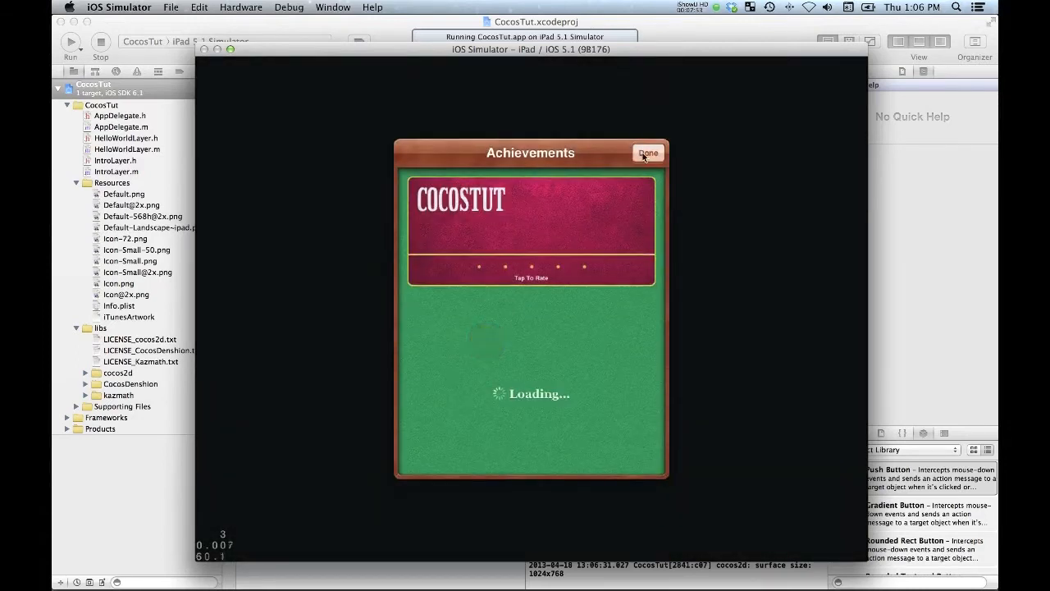
click(647, 155)
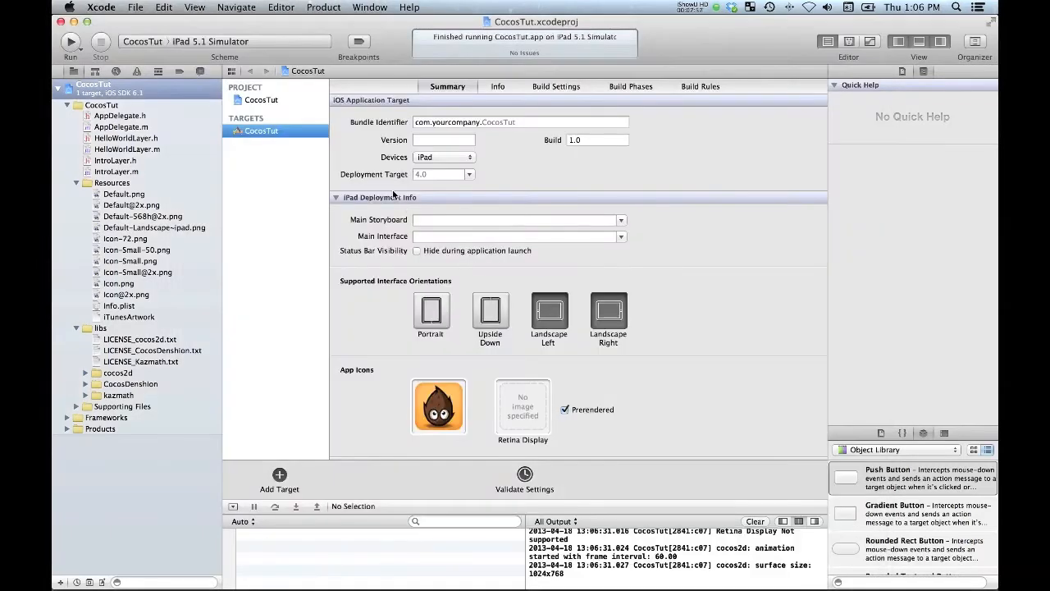
mouse_move(354, 151)
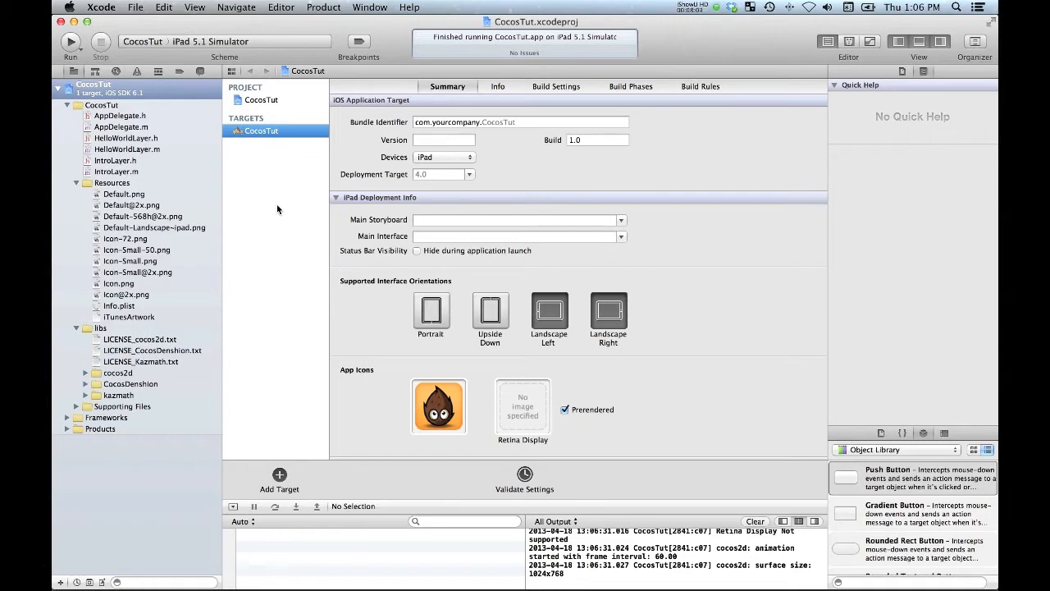
mouse_move(256, 214)
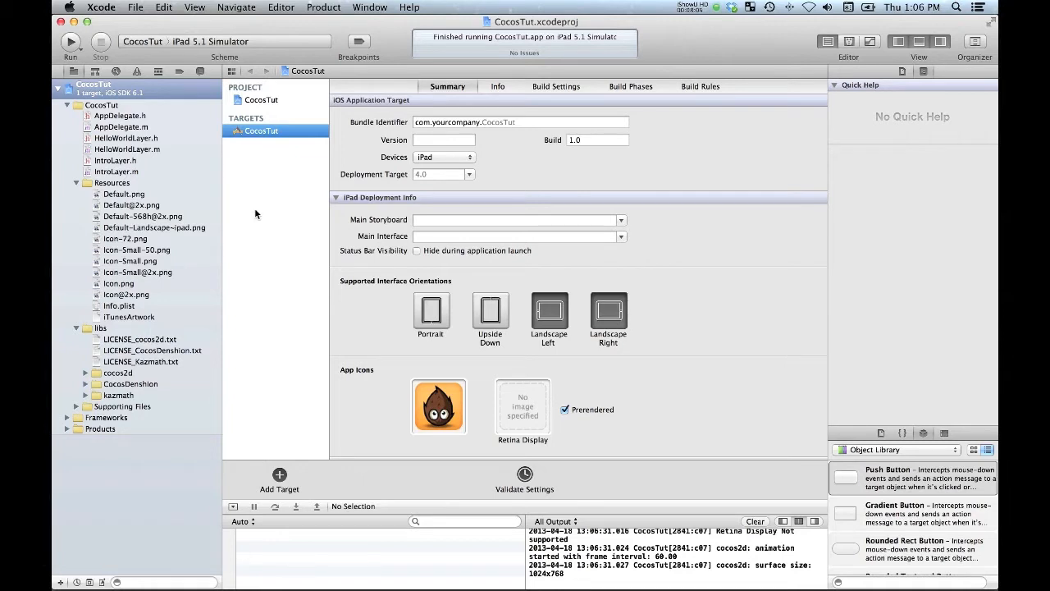
mouse_move(203, 197)
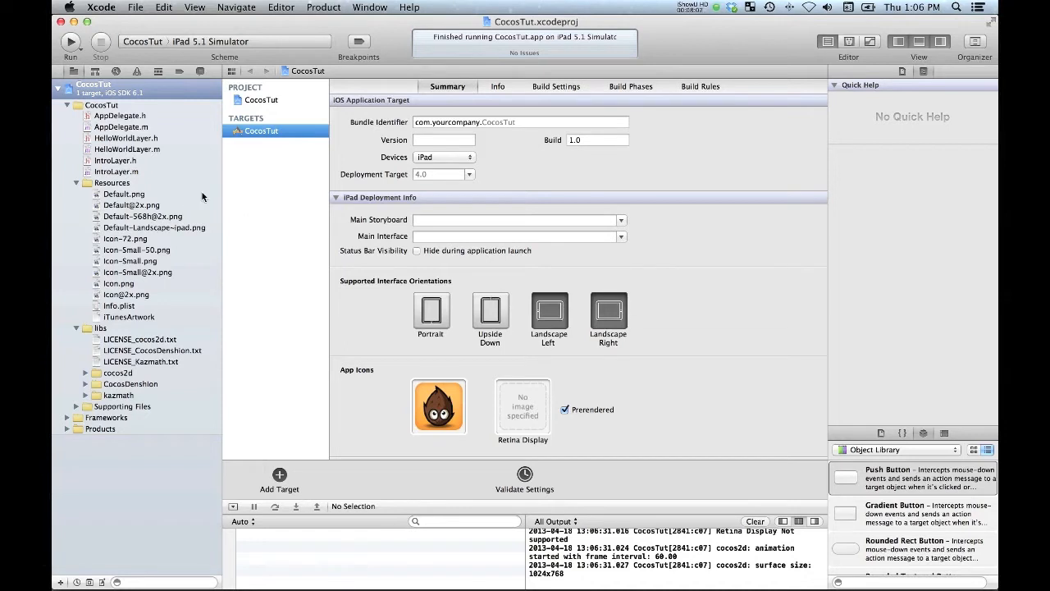
mouse_move(132, 216)
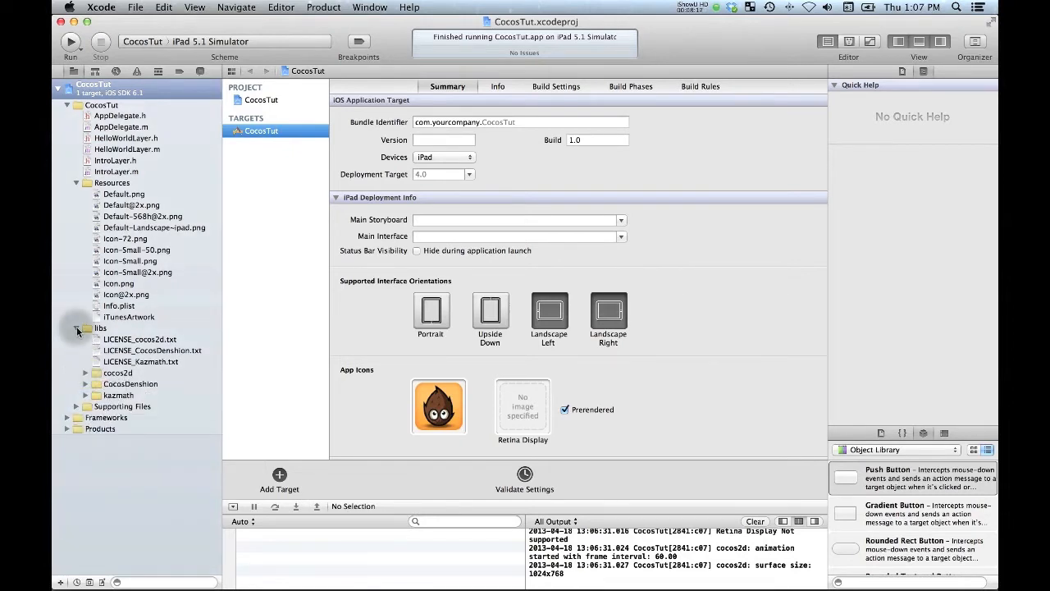
click(77, 328)
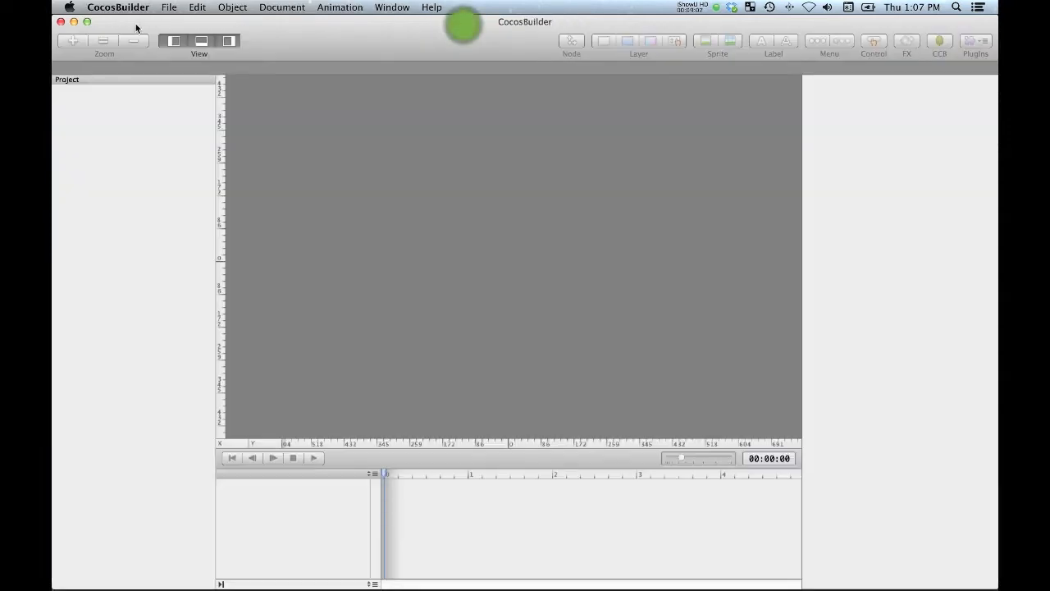
Start a new CocosBuilder project and choose the depot folder as its location
click(171, 7)
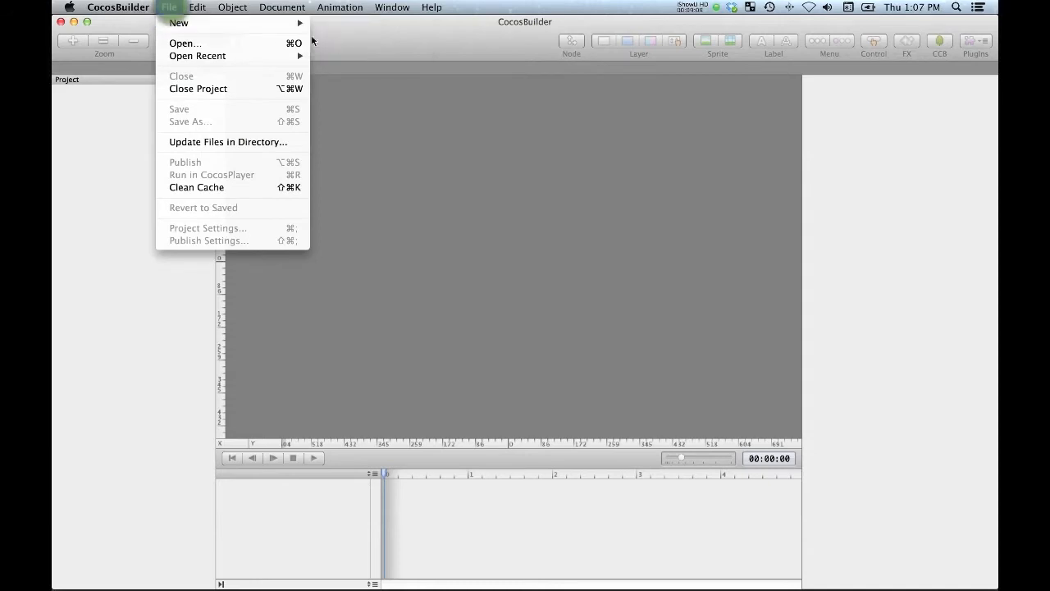
mouse_move(200, 23)
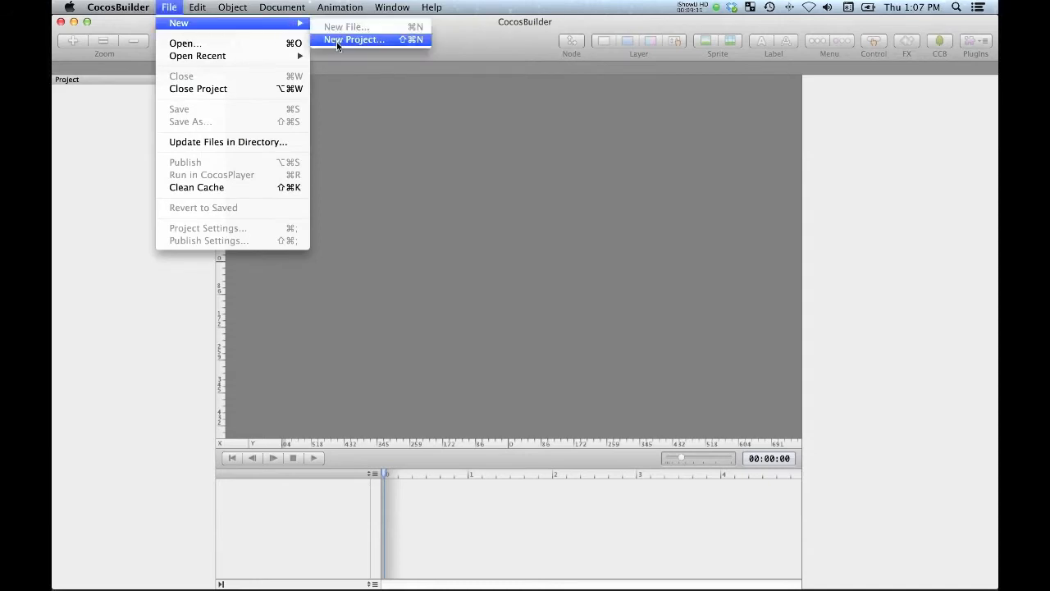
click(358, 40)
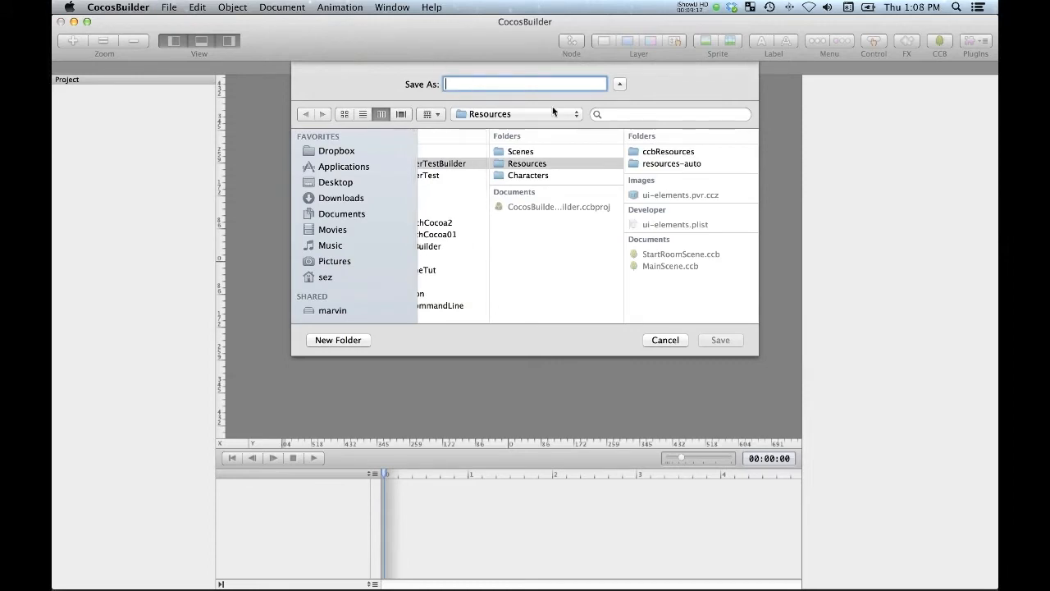
click(517, 114)
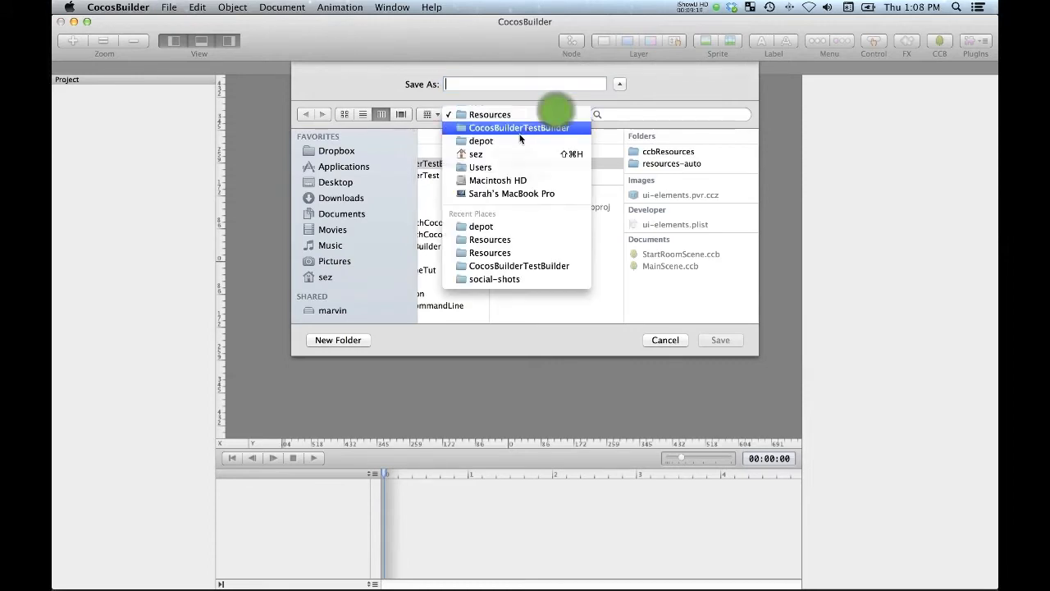
click(481, 141)
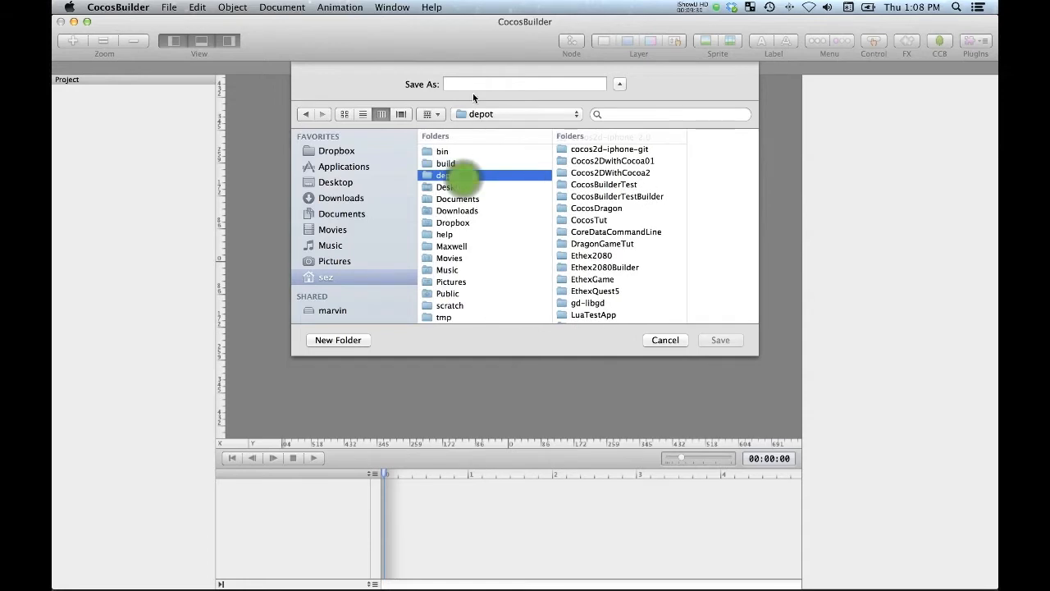
Name the project CocosTutBuilder and save it
click(525, 83)
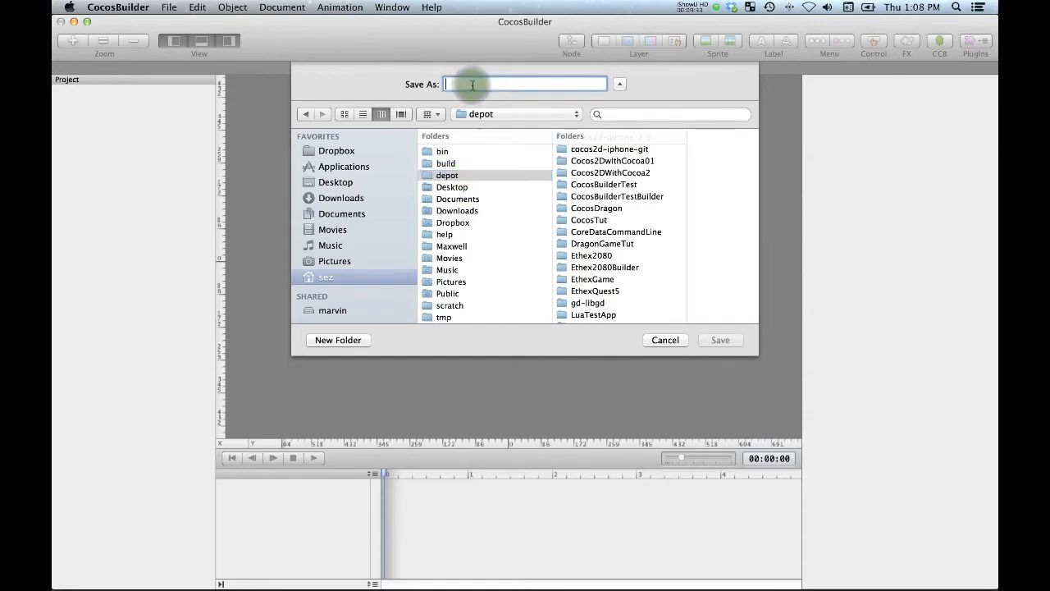
text(CocosTutBuil)
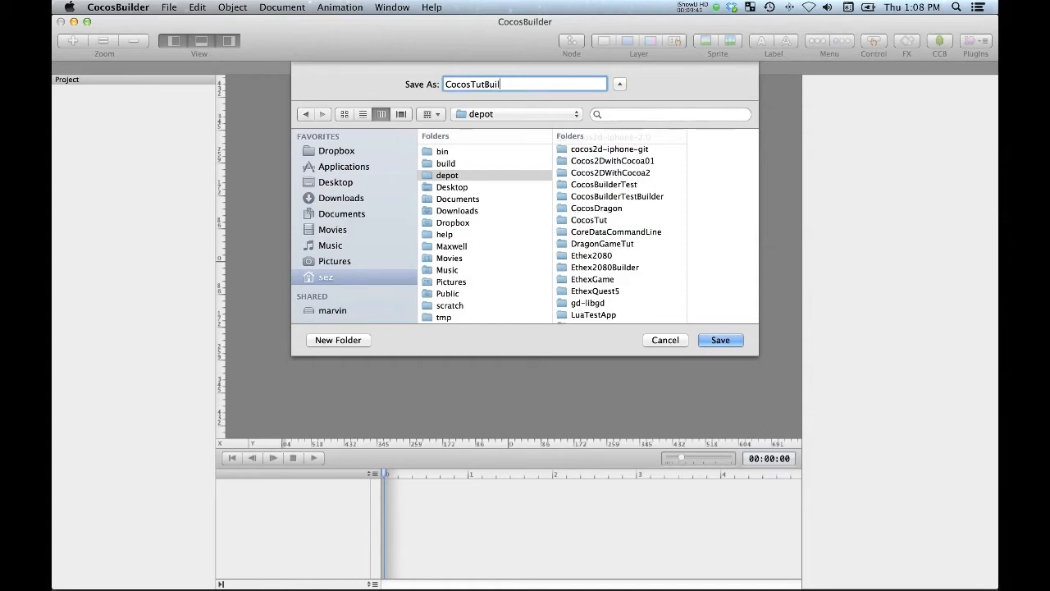
text(der)
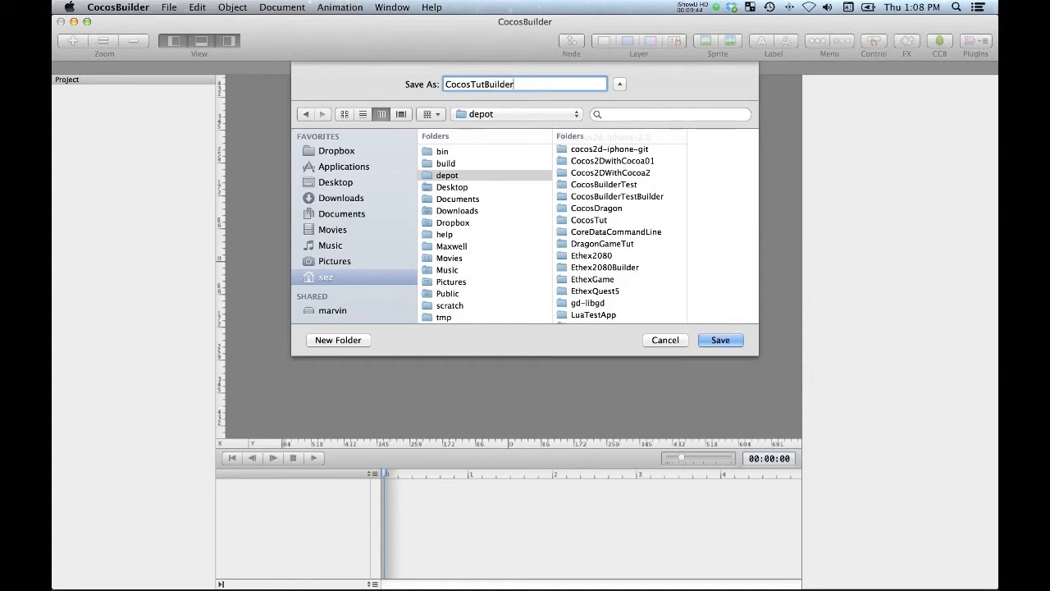
click(720, 339)
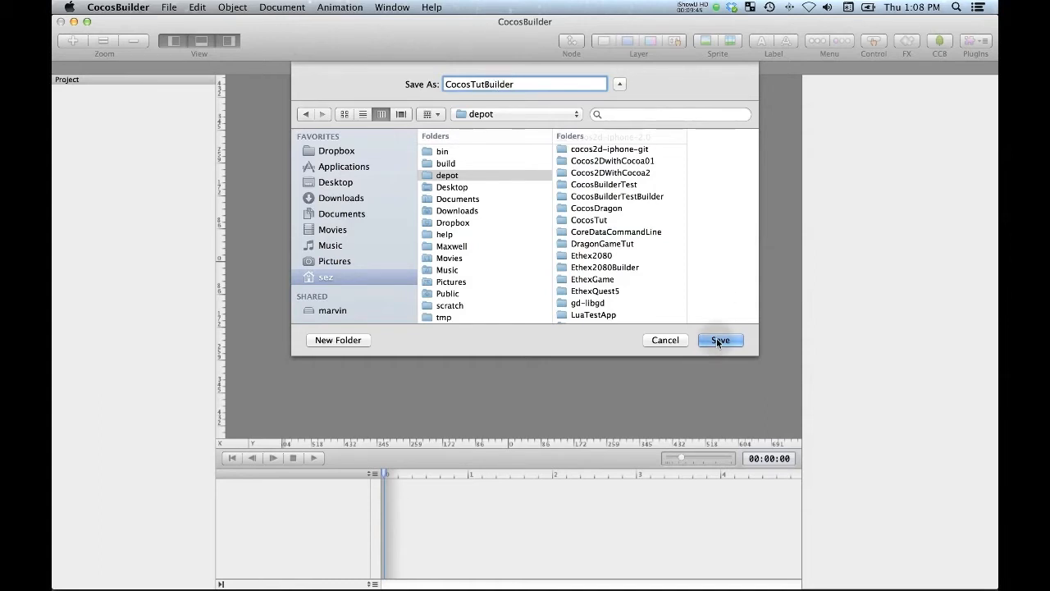
click(720, 339)
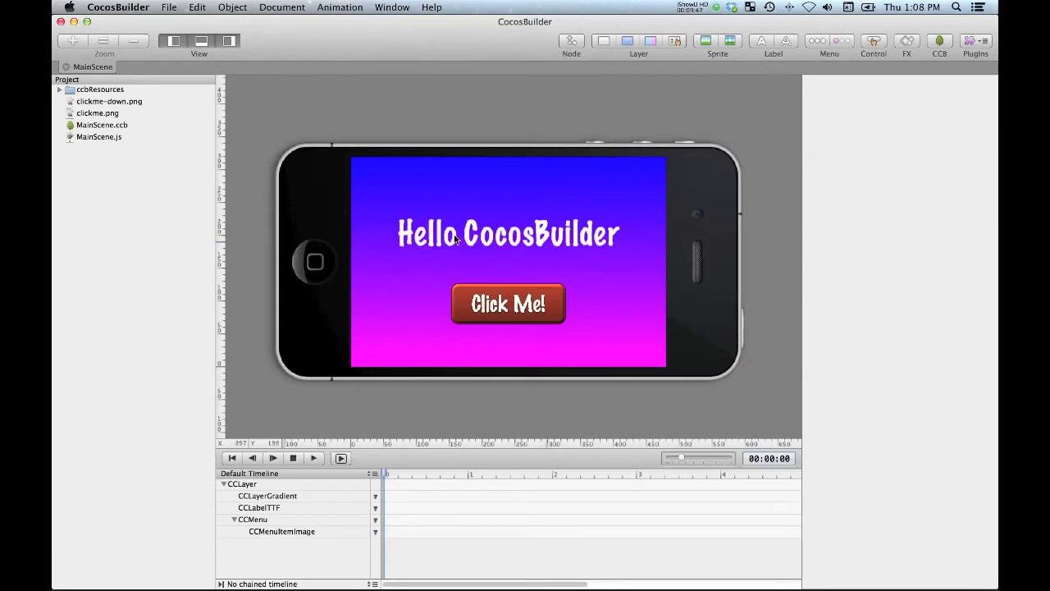
mouse_move(374, 223)
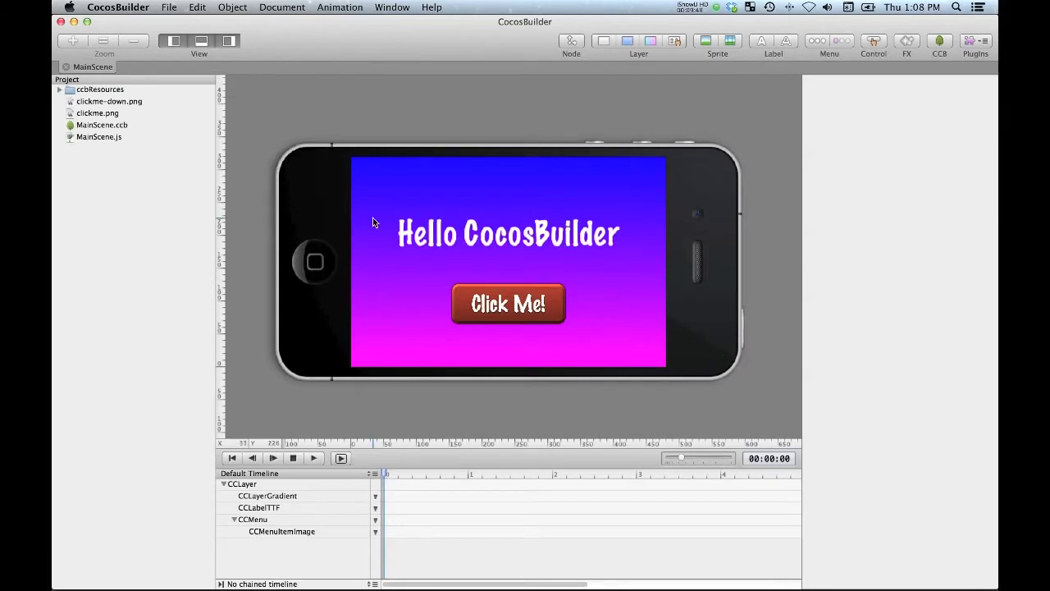
click(102, 125)
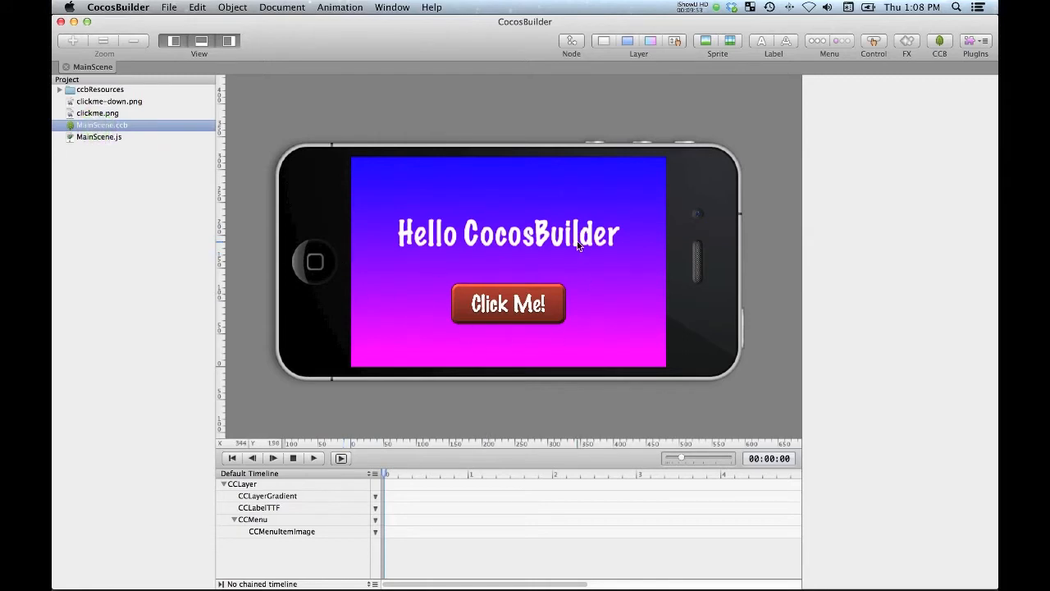
mouse_move(368, 195)
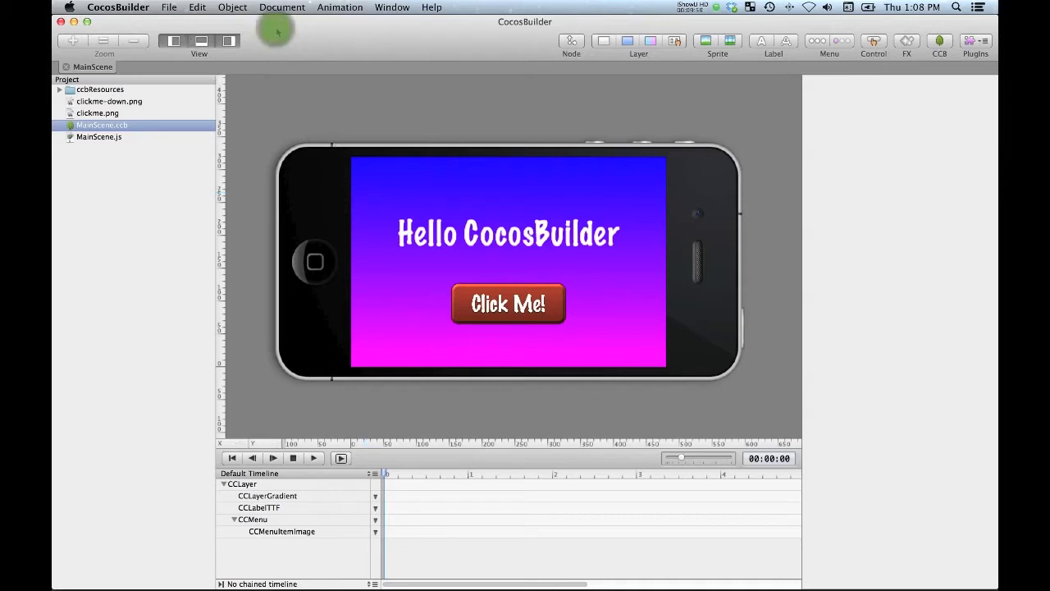
click(169, 7)
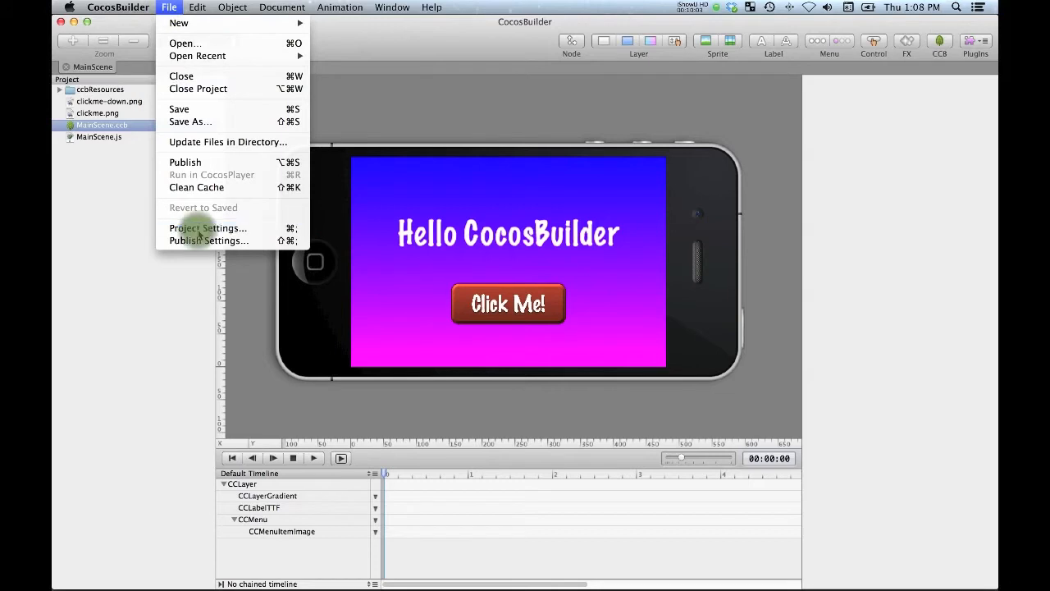
In Project Settings, uncheck JavaScript based project for CocosTutBuilder
click(206, 228)
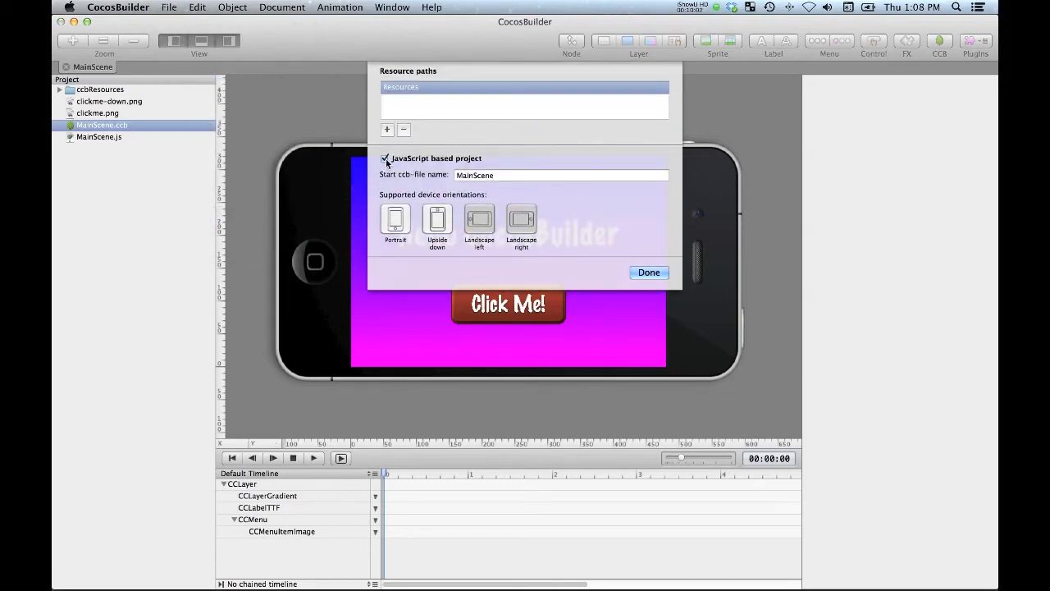
click(384, 158)
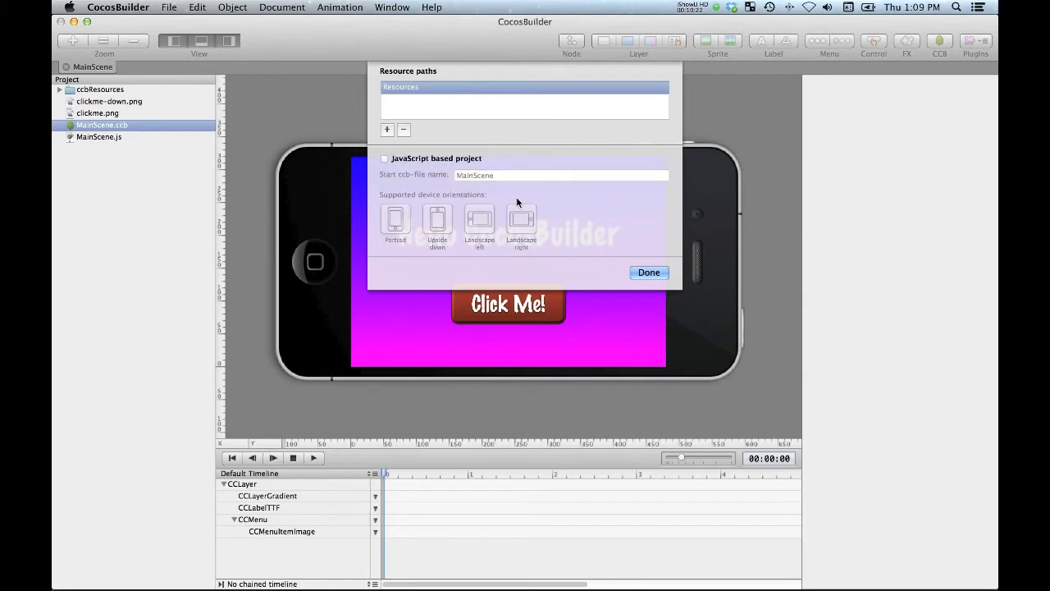
mouse_move(528, 190)
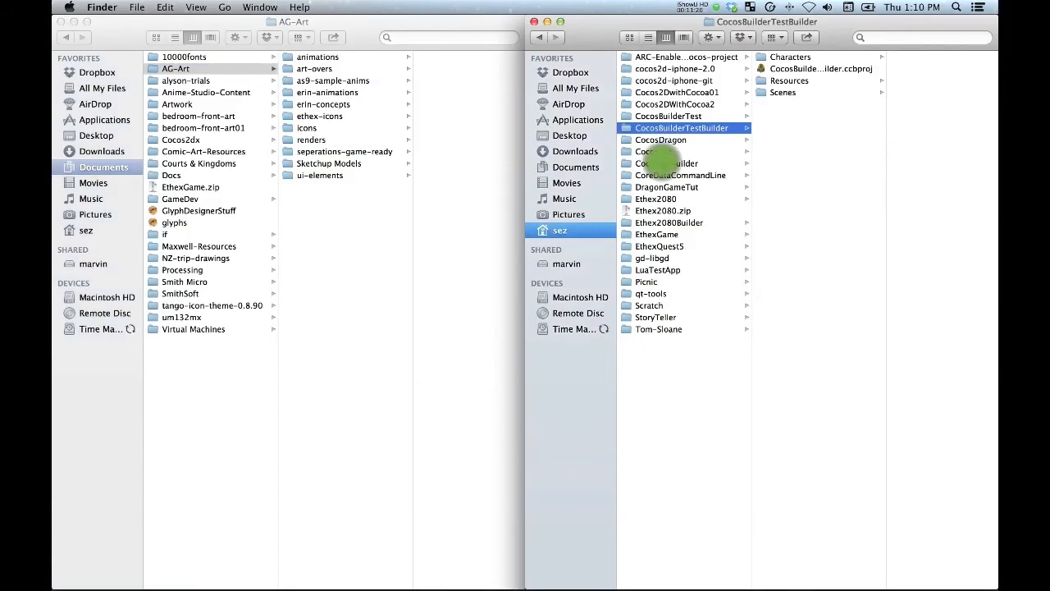
Create a Scenes folder inside the CocosTutBuilder project folder
click(662, 164)
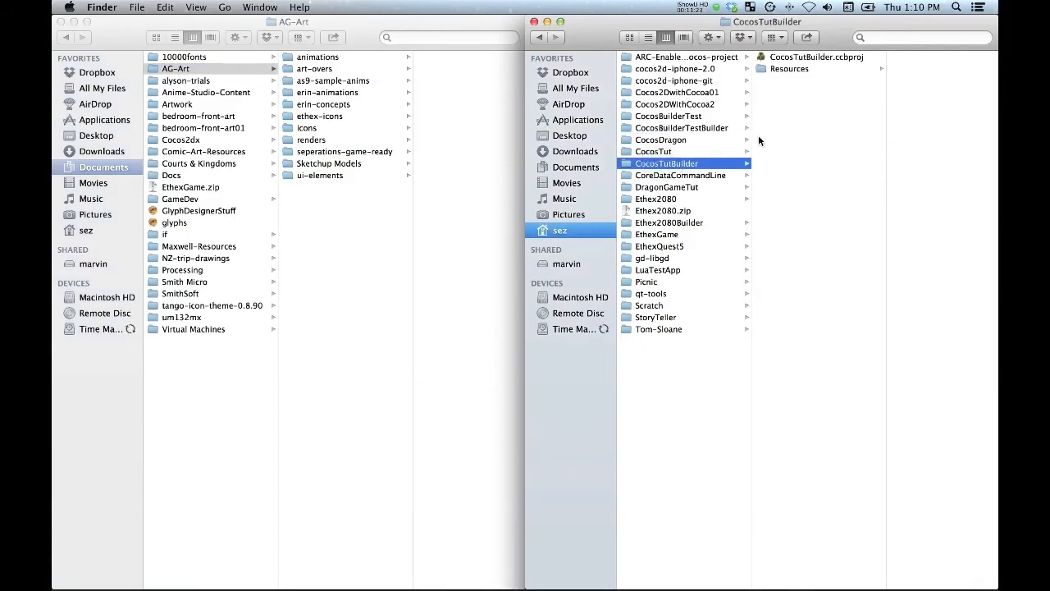
mouse_move(785, 74)
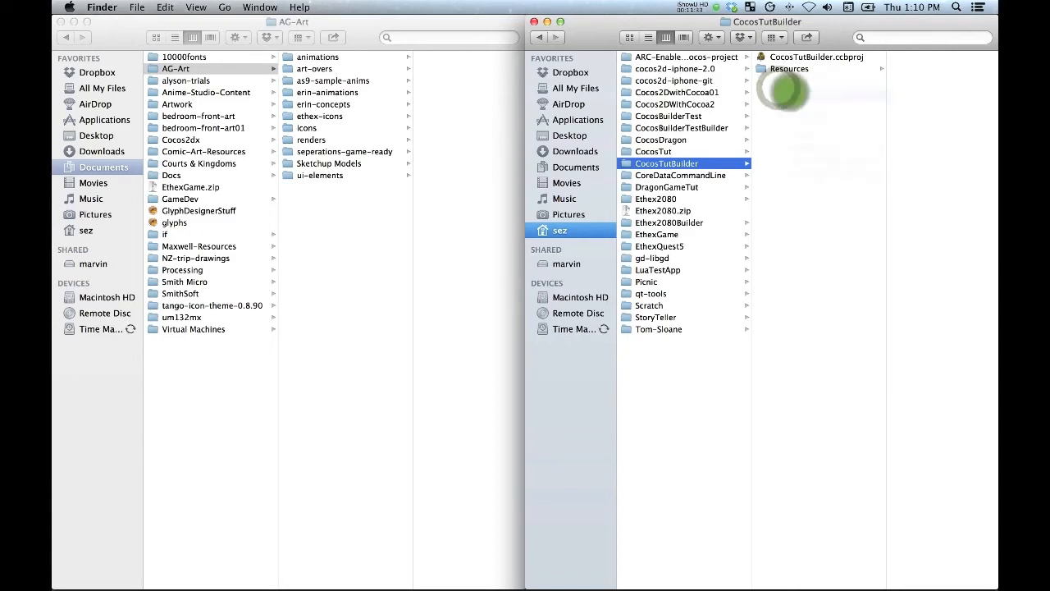
key(cmd+shift+n)
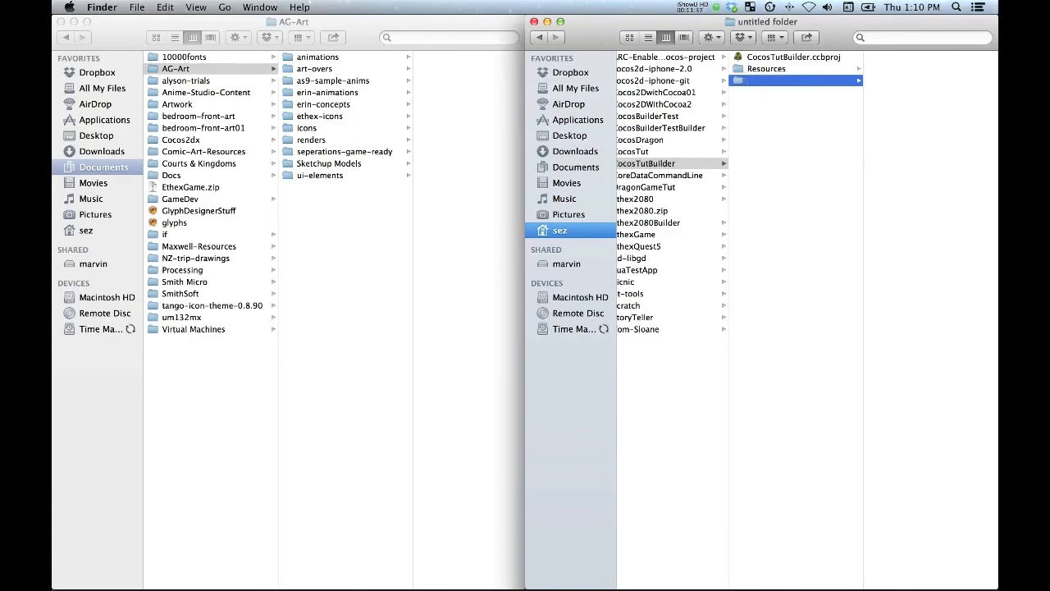
text(Scenes)
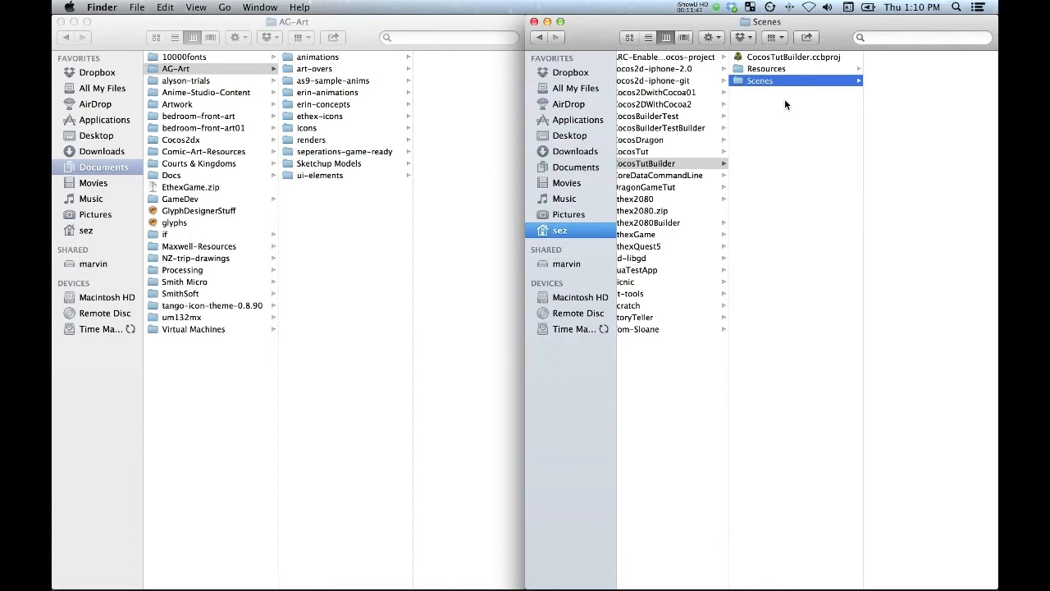
click(656, 165)
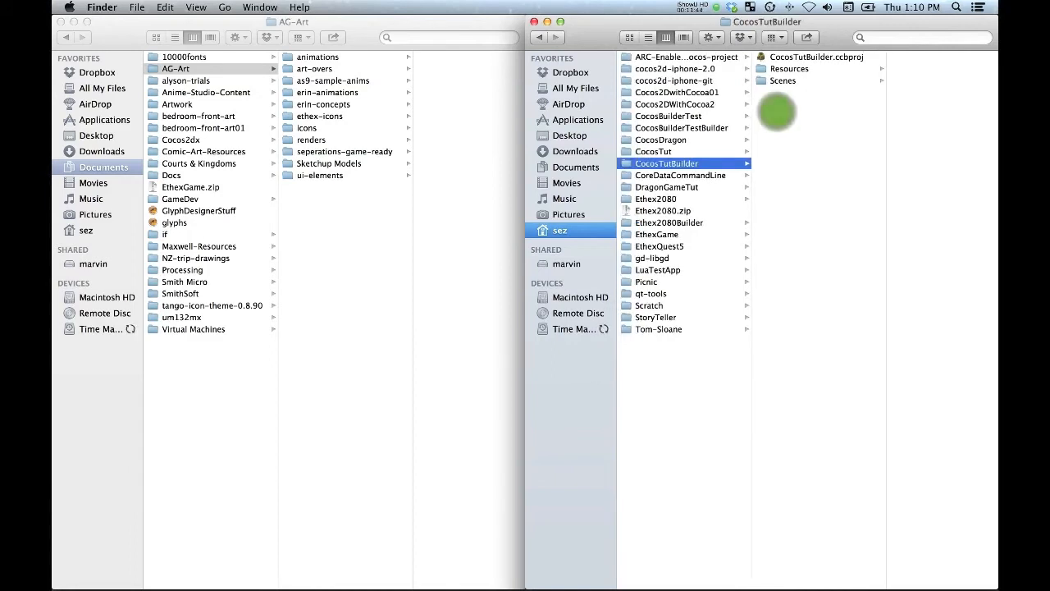
Create a Characters folder beside Resources and Scenes
right_click(779, 111)
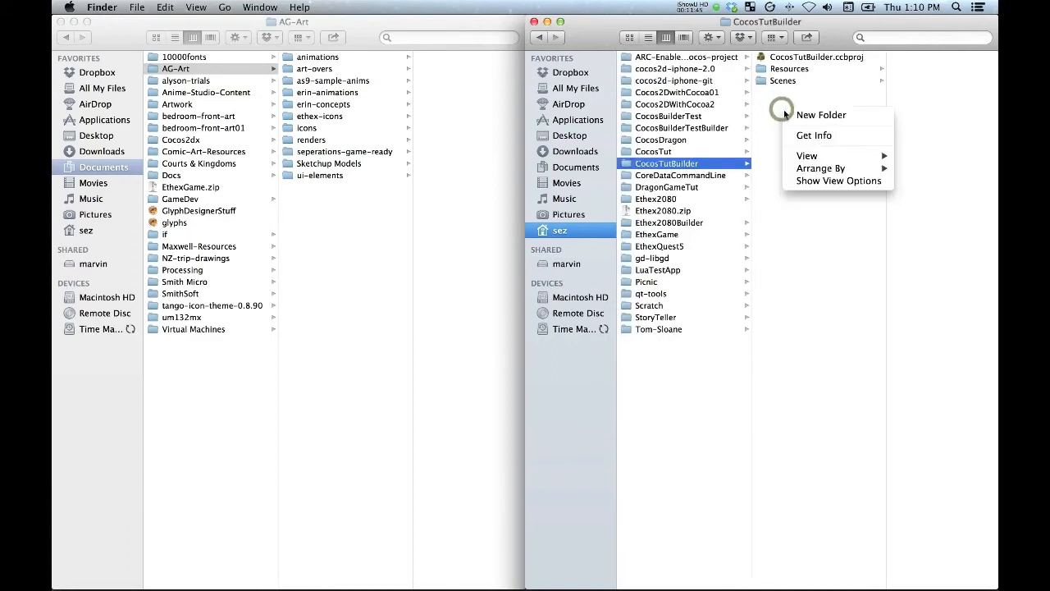
click(820, 115)
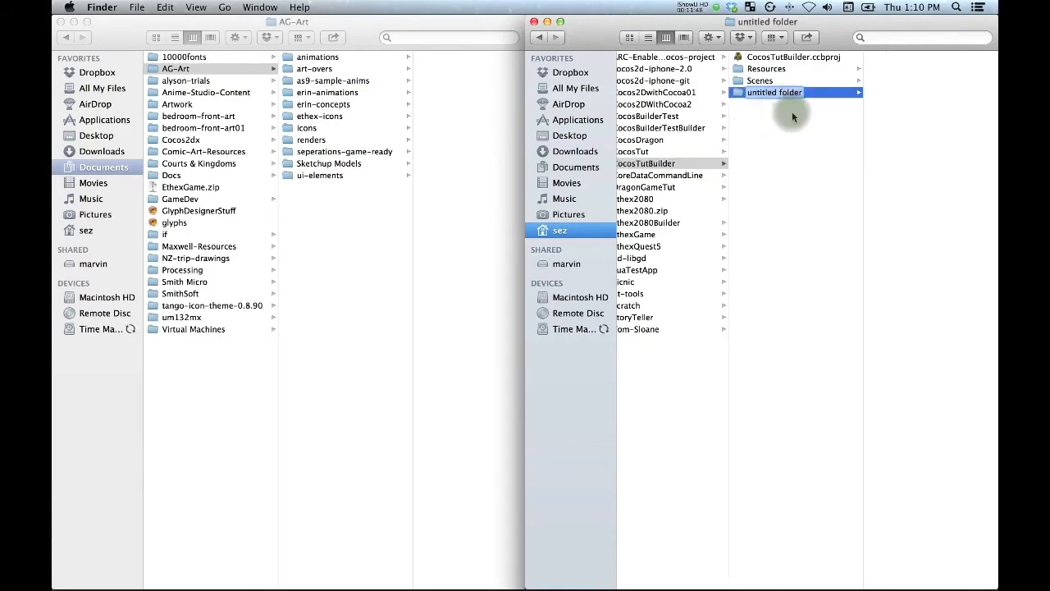
text(Characters)
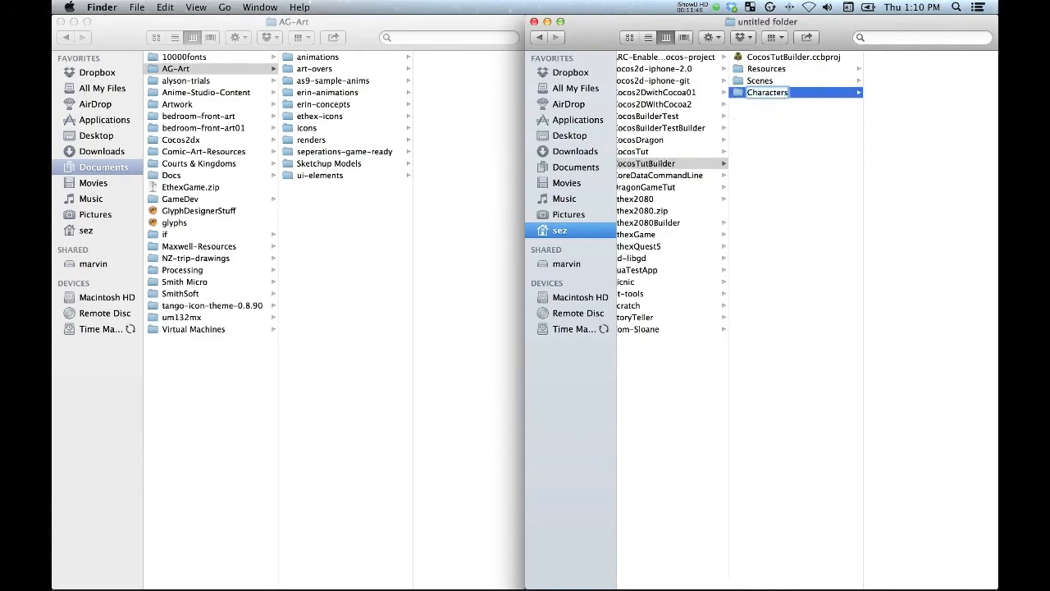
double_click(767, 92)
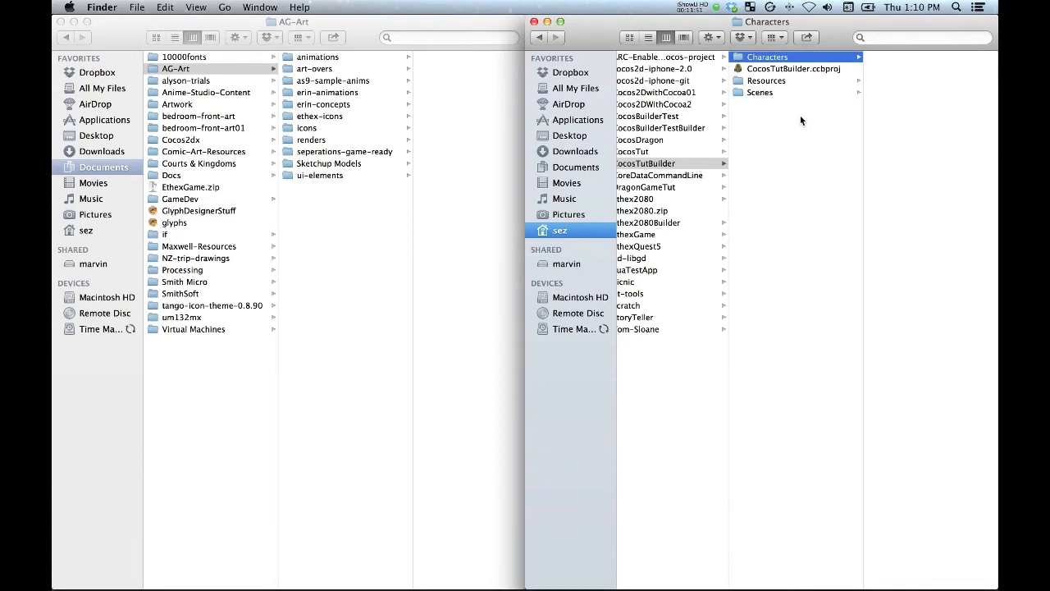
click(646, 164)
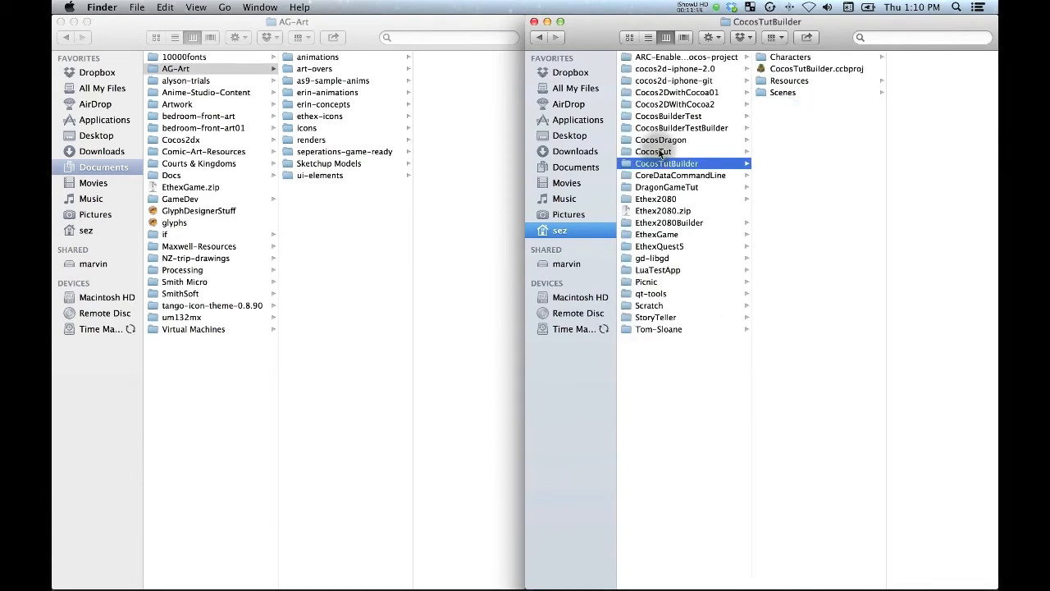
click(653, 151)
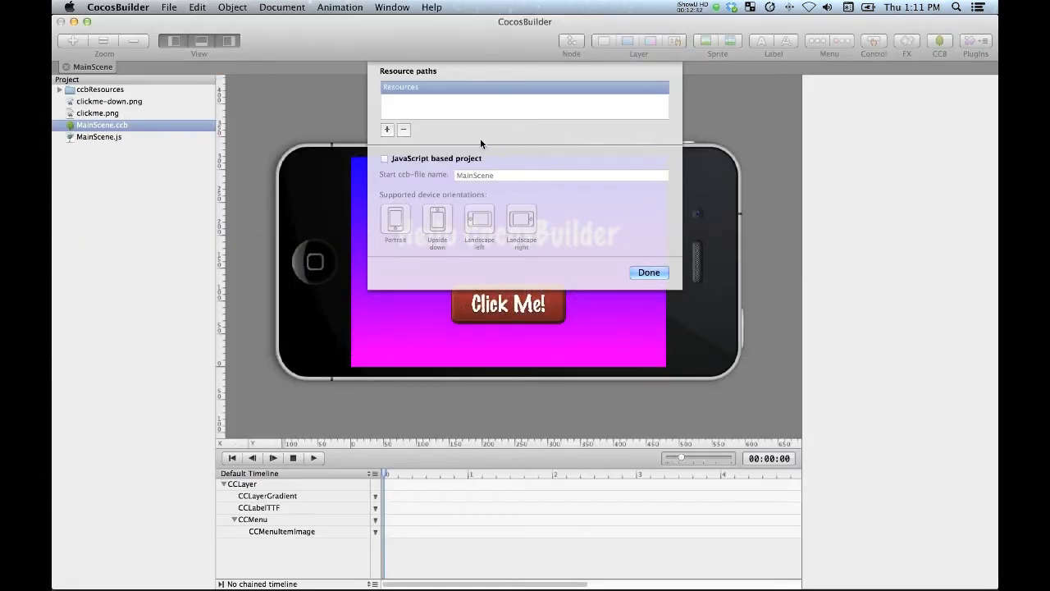
mouse_move(489, 131)
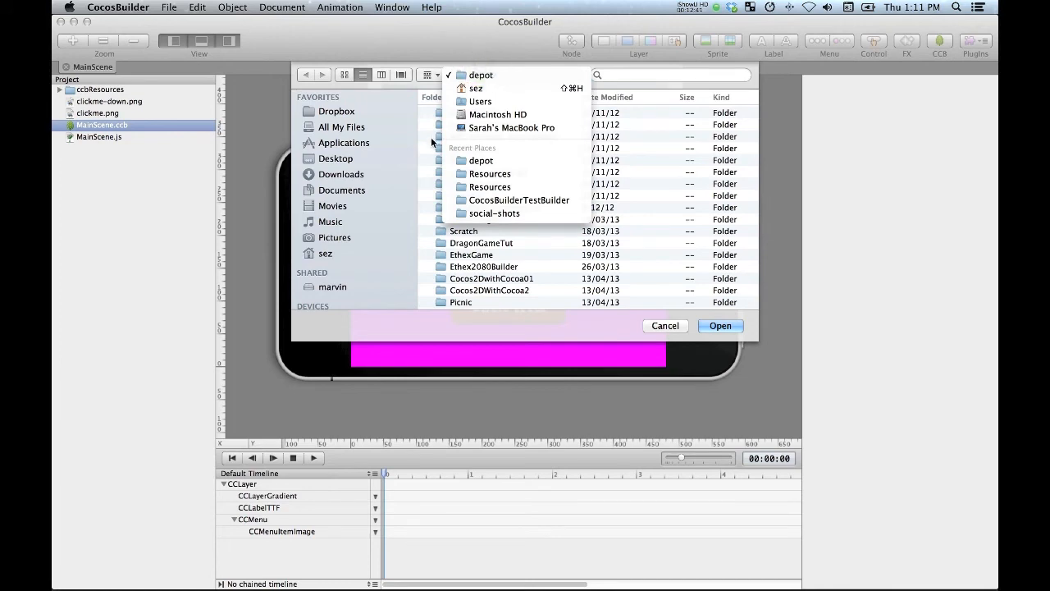
Add the Scenes folder from CocosTutBuilder as a resource path
click(480, 76)
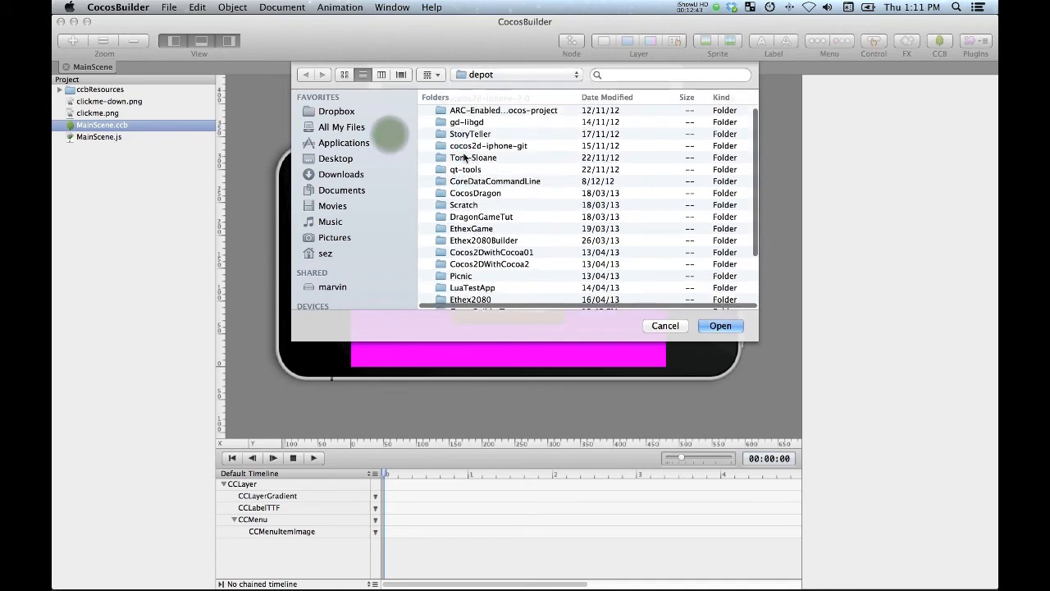
scroll(down, 3)
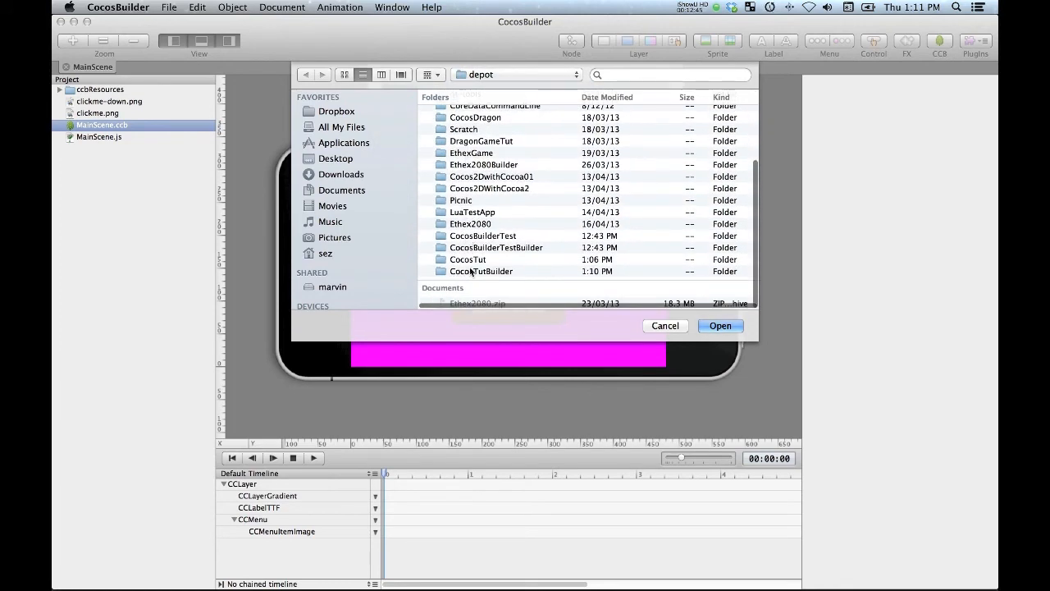
double_click(481, 271)
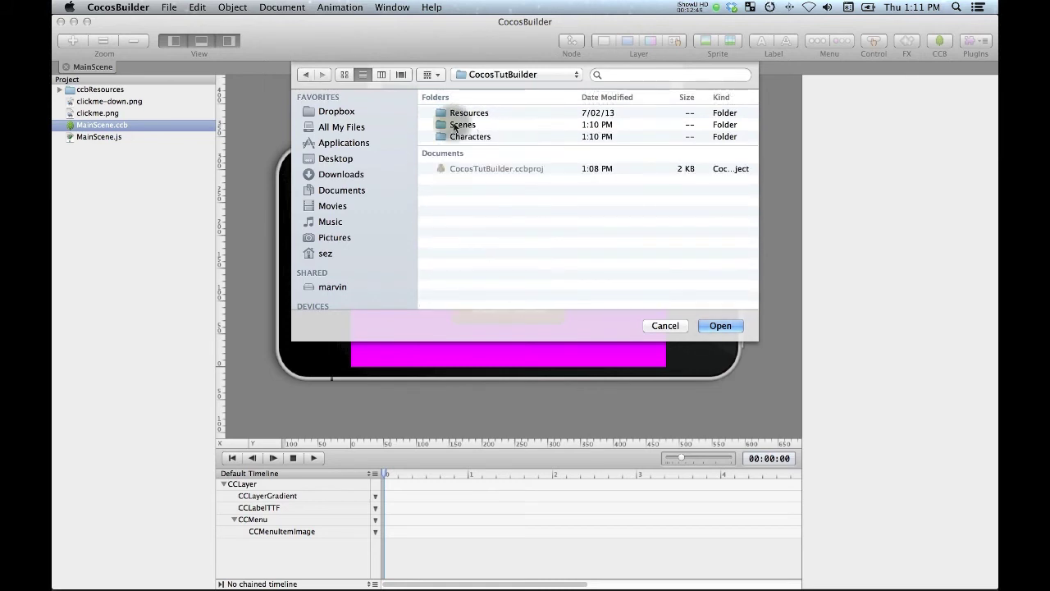
click(463, 125)
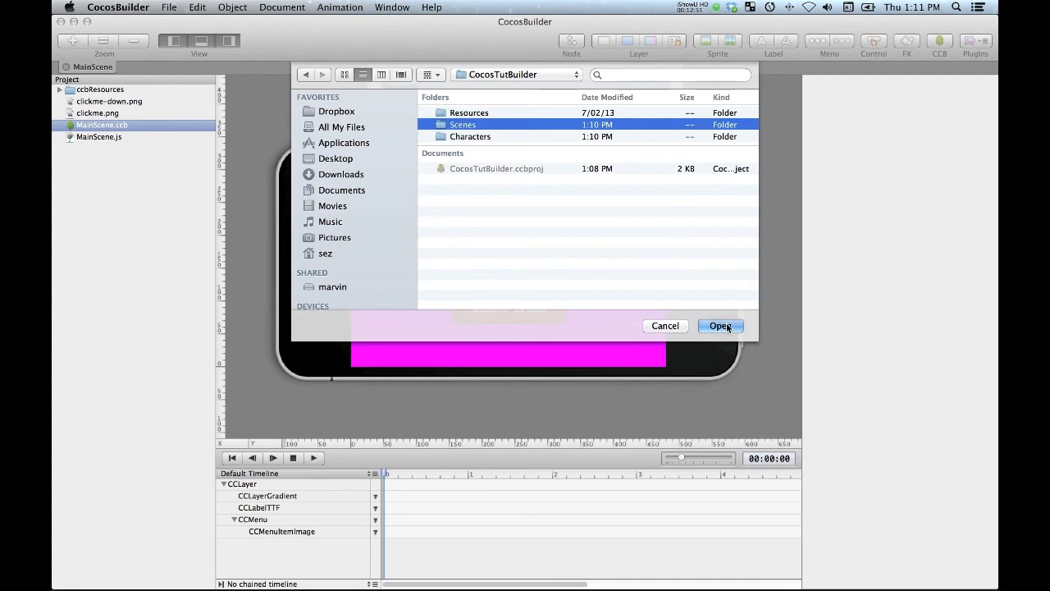
click(720, 325)
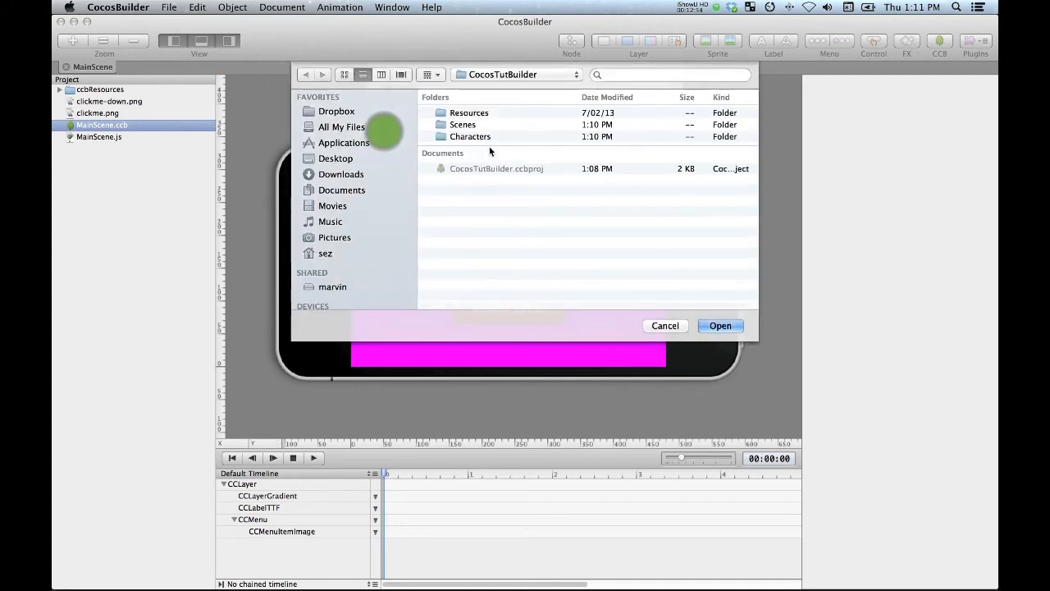
Add the Characters folder as a resource path and finish the settings
click(469, 136)
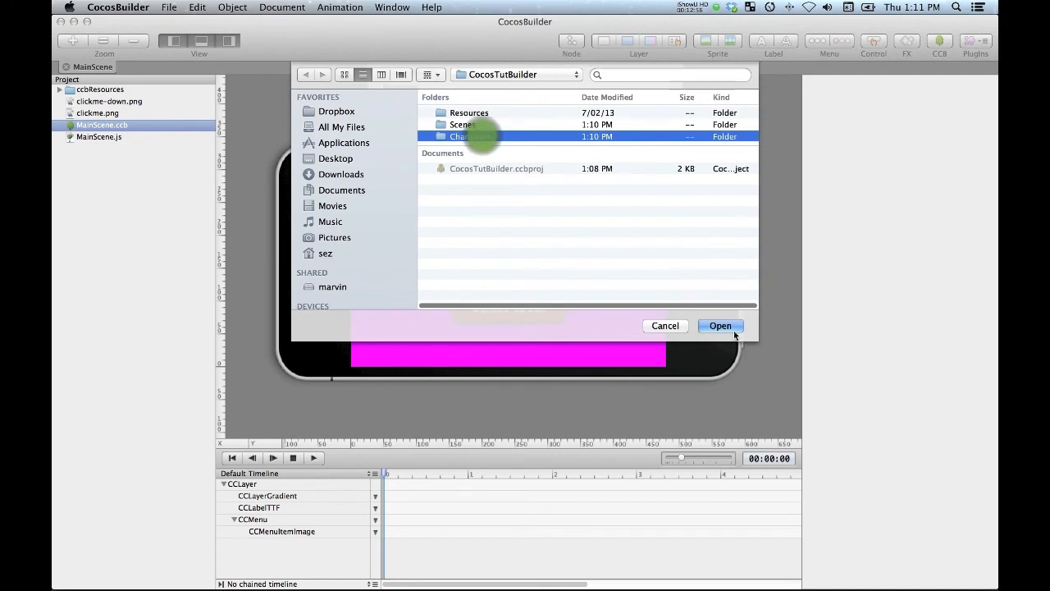
click(720, 325)
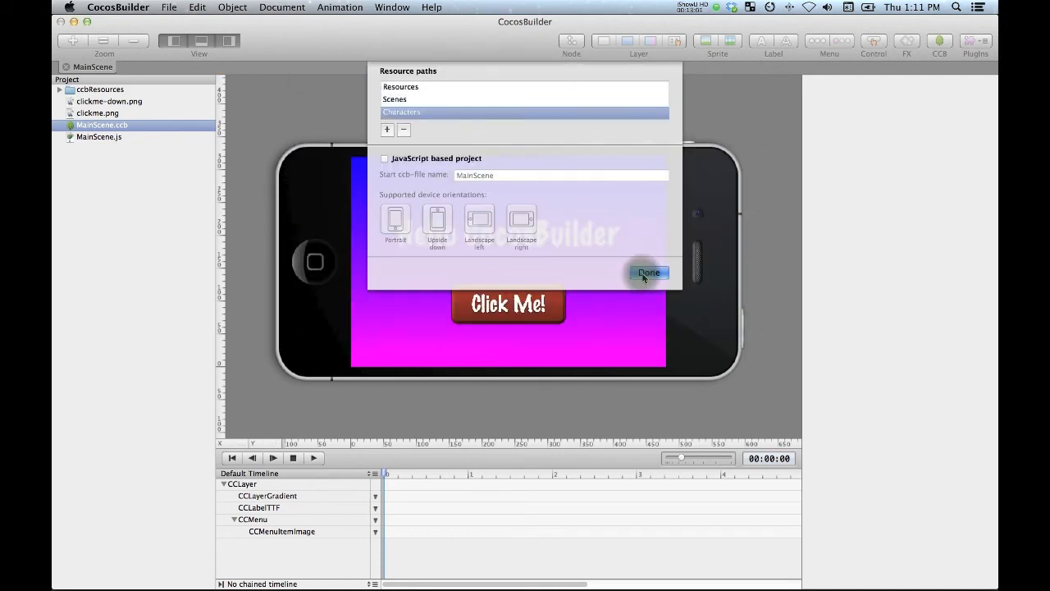
click(650, 272)
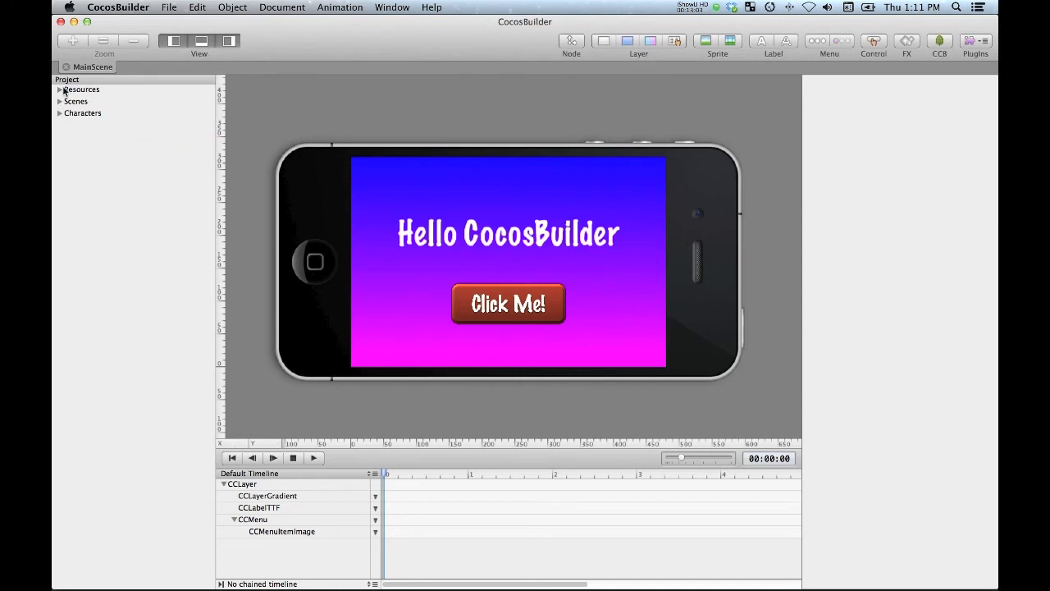
Reveal ccbResources, clickme images and MainScene files under the Resources path
click(59, 88)
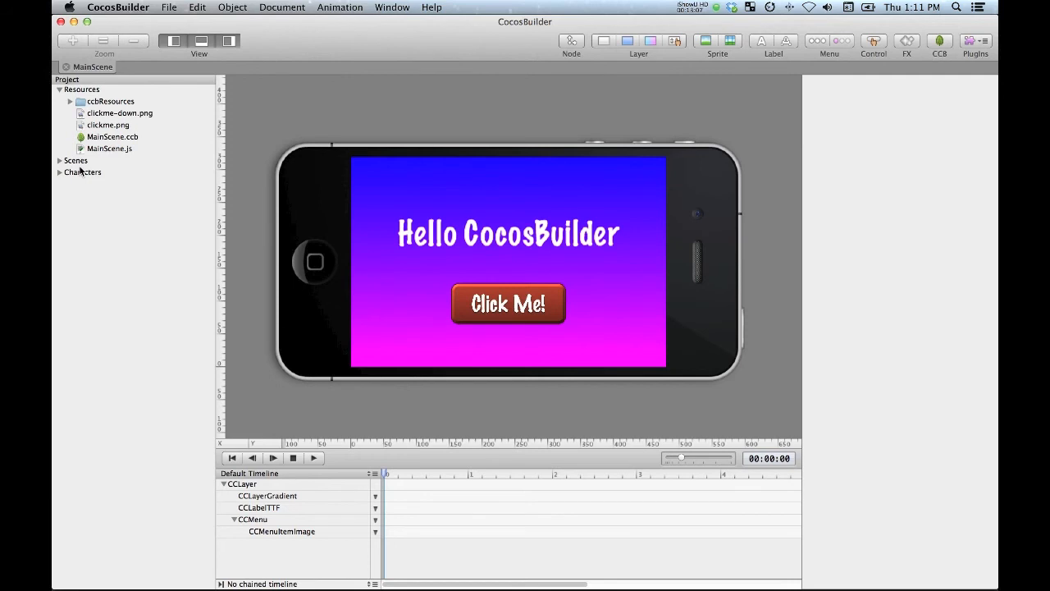
click(82, 172)
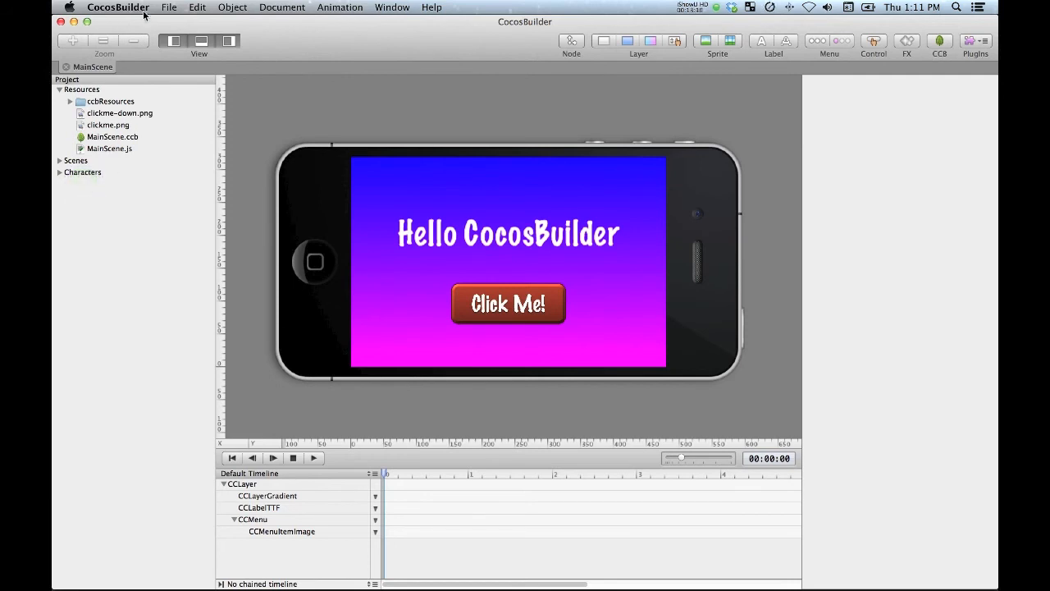
click(169, 7)
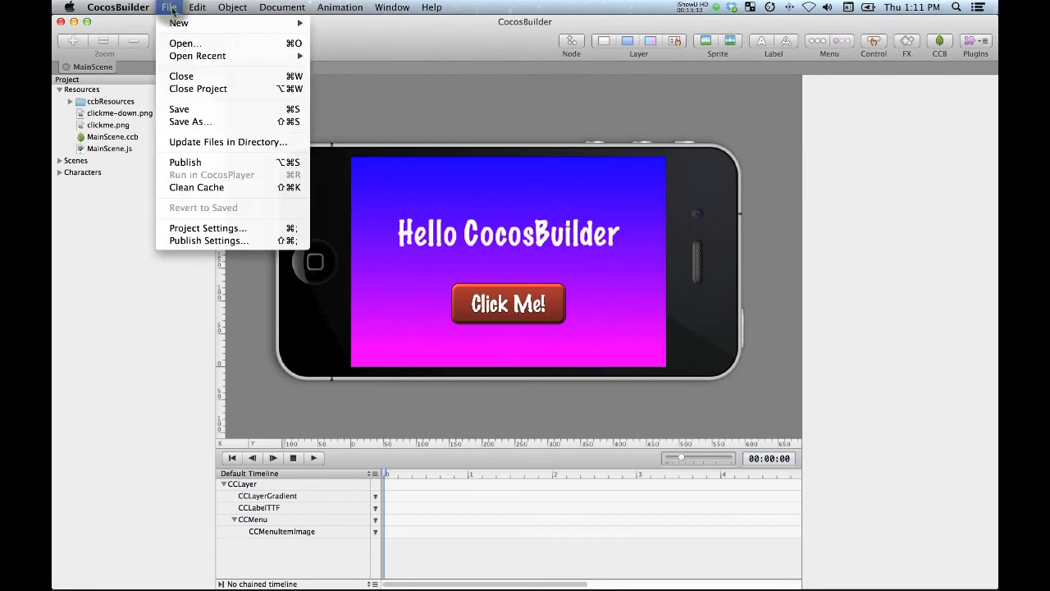
mouse_move(207, 240)
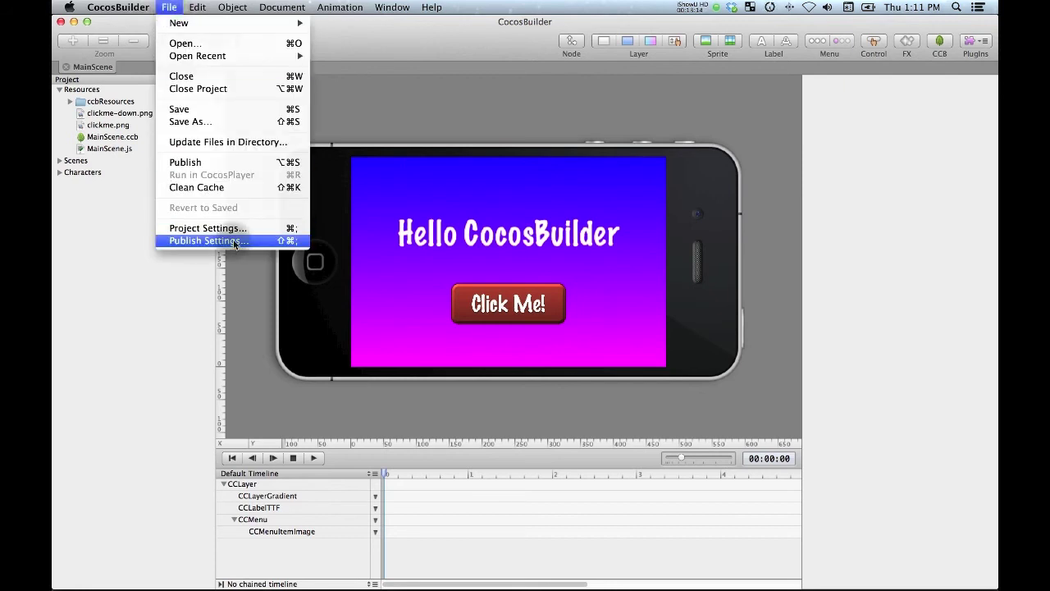
In Publish Settings, disable iPhone (1x), iPhone retina (2x) and iPad retina (4x), keeping iPad (2x)
click(206, 239)
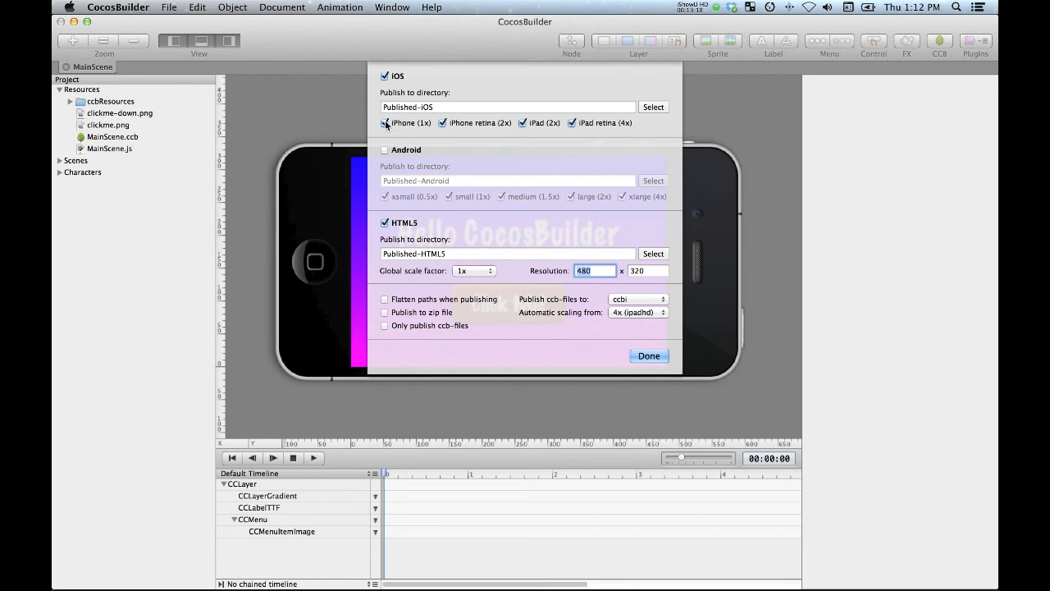
click(386, 122)
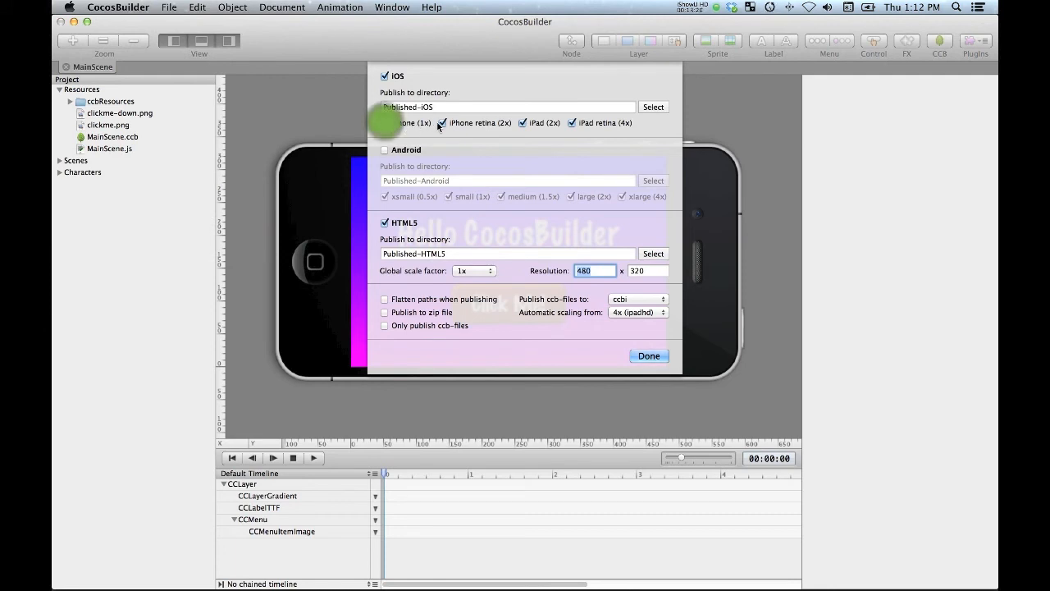
click(574, 123)
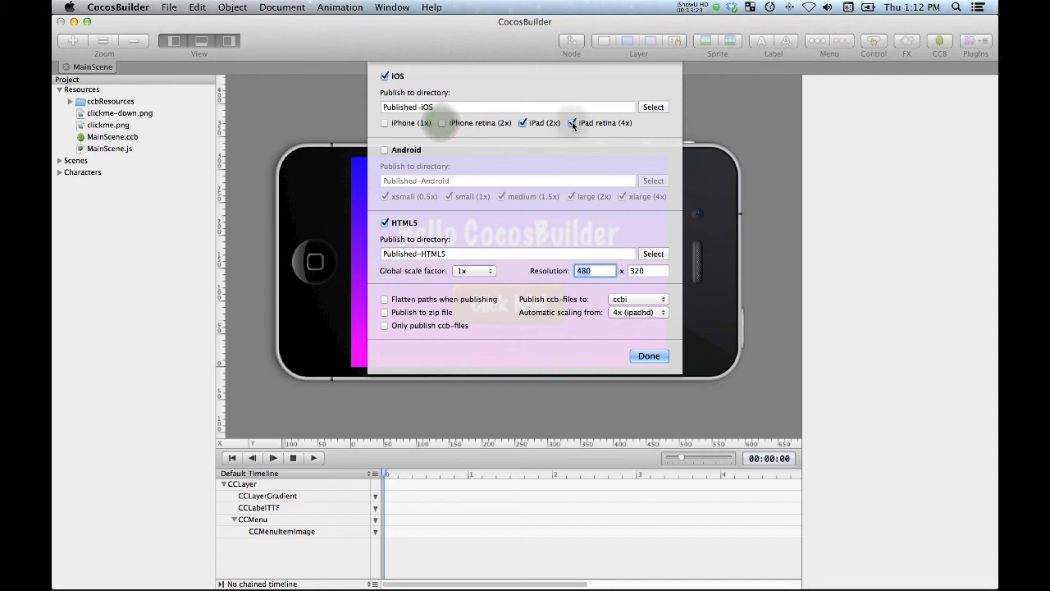
click(571, 123)
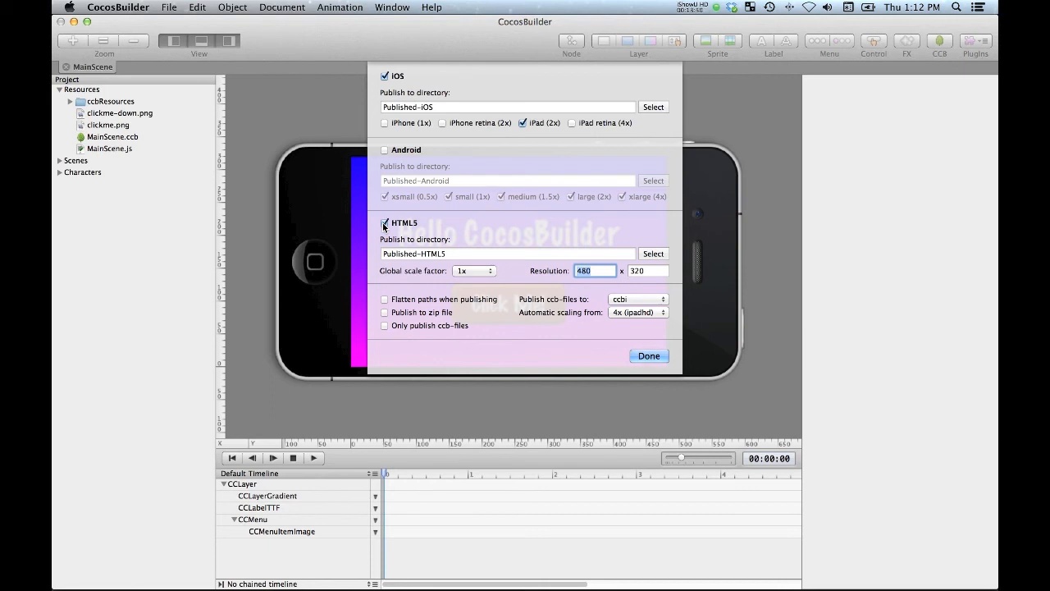
Disable HTML5 publishing and start choosing the iOS output folder
click(384, 223)
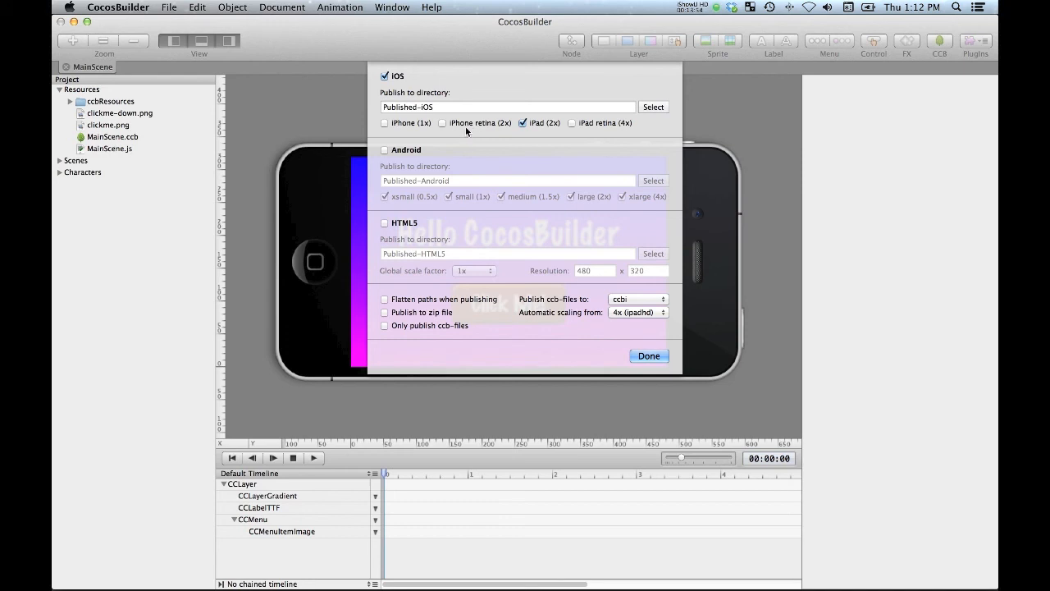
mouse_move(553, 370)
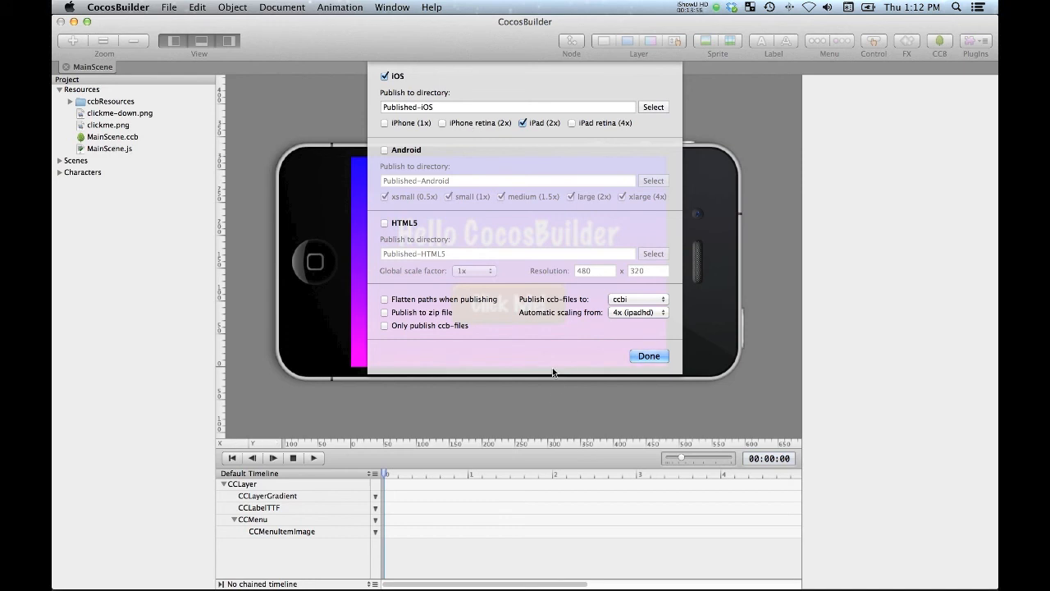
mouse_move(370, 102)
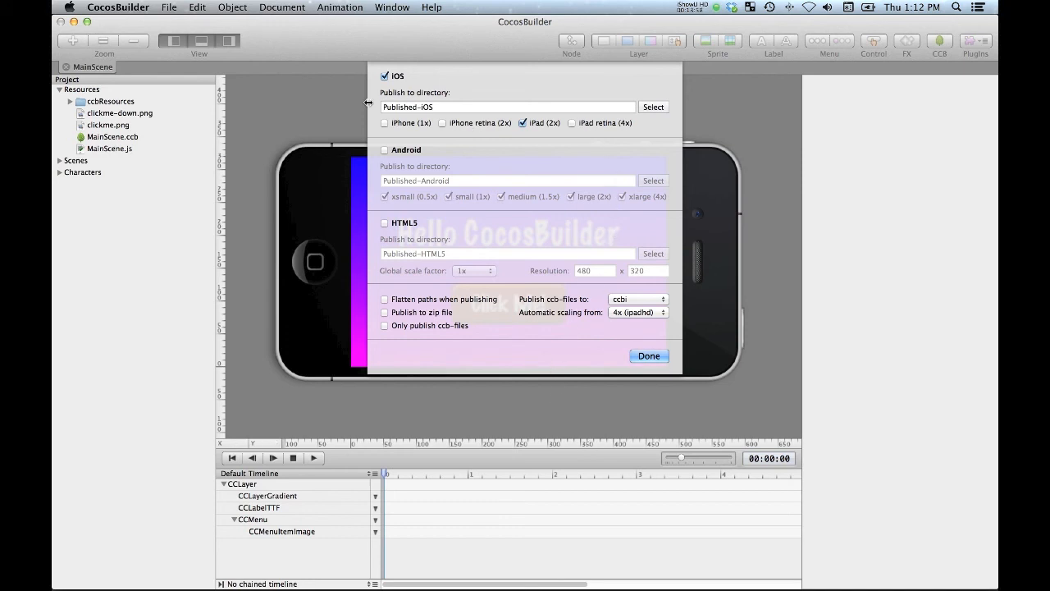
mouse_move(531, 123)
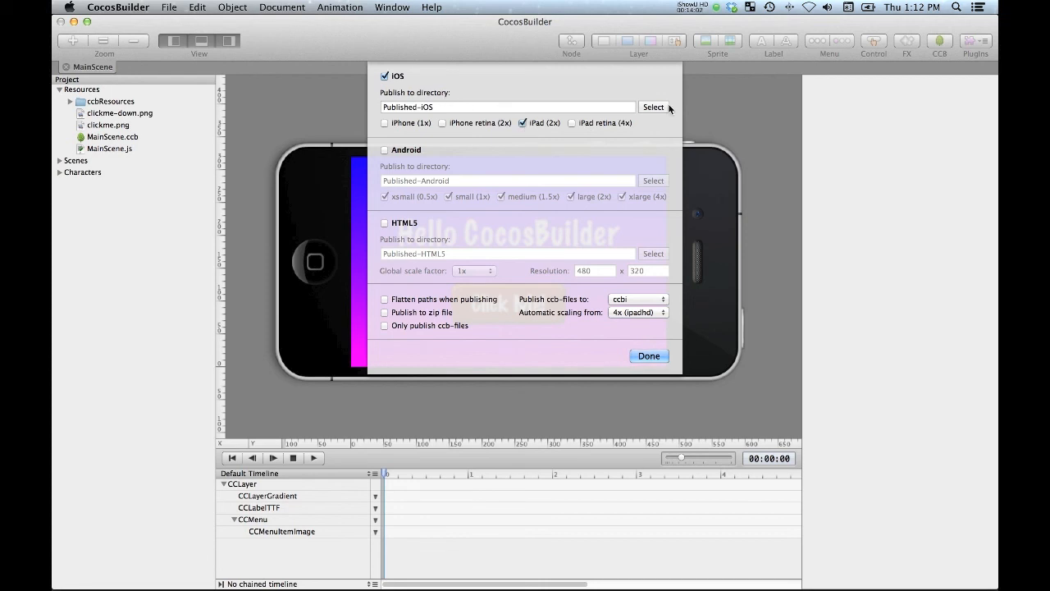
click(653, 107)
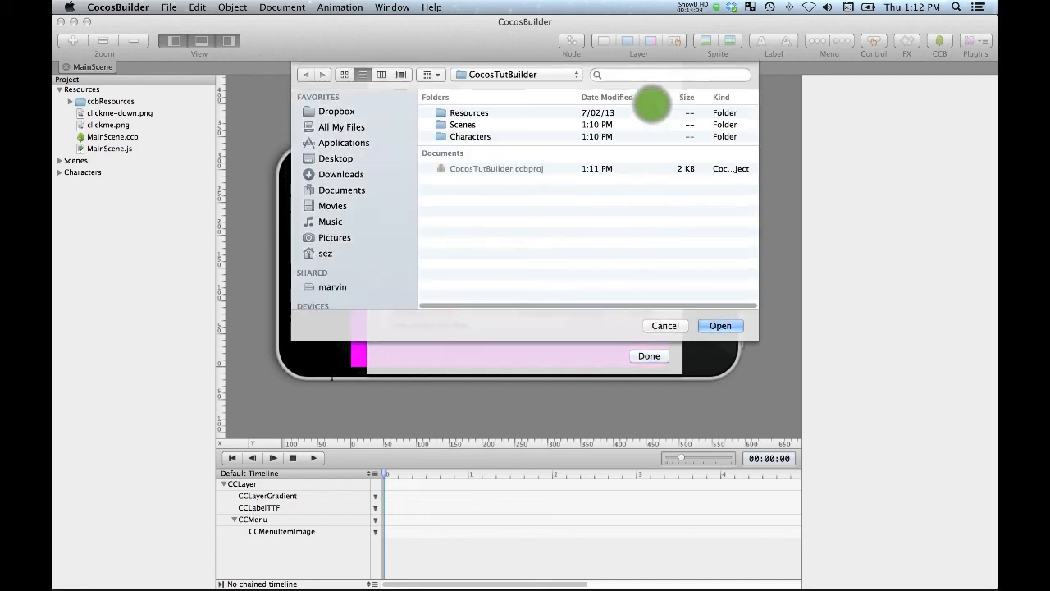
Point iOS output to depot/CocosTut/CocosTut/Resources and close the publish settings
click(515, 74)
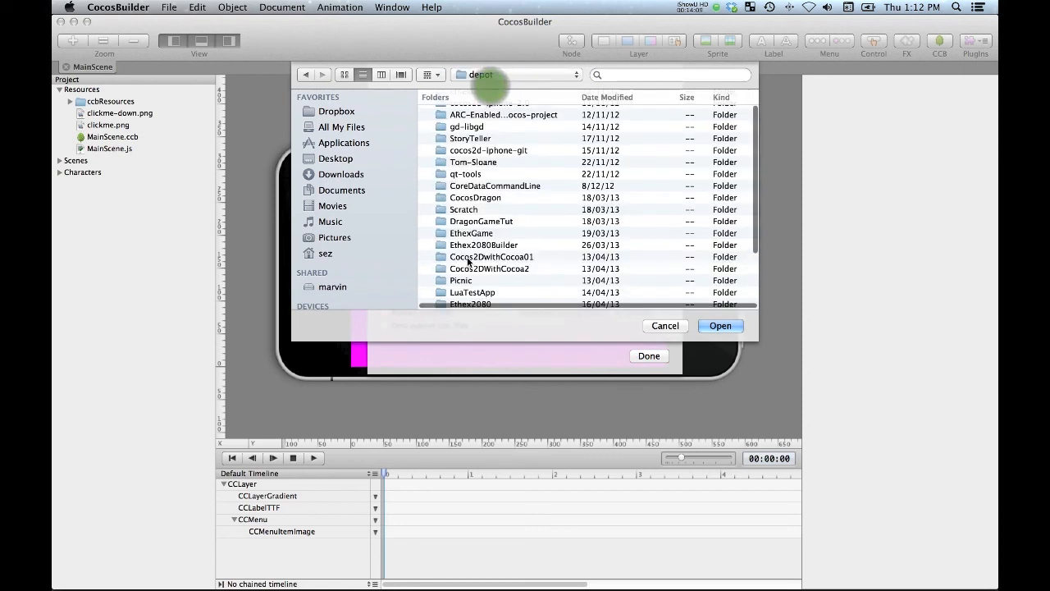
scroll(down, 3)
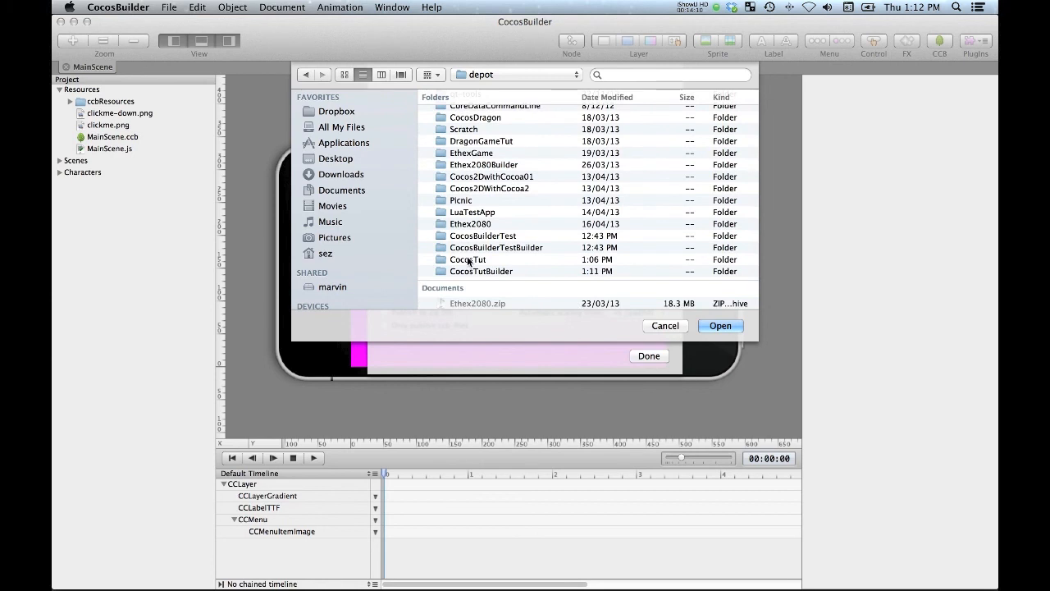
double_click(466, 259)
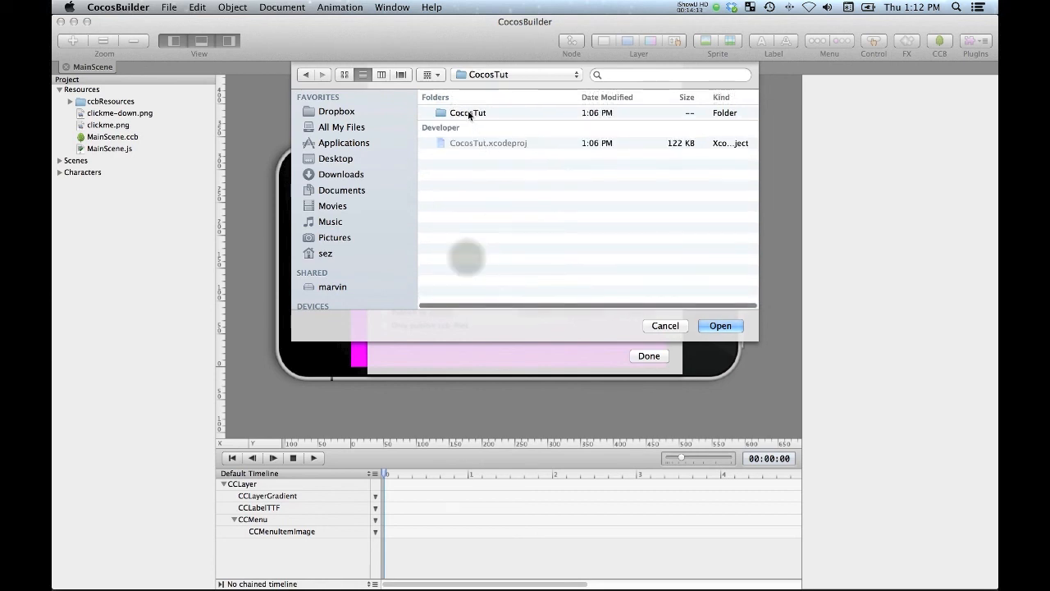
double_click(466, 112)
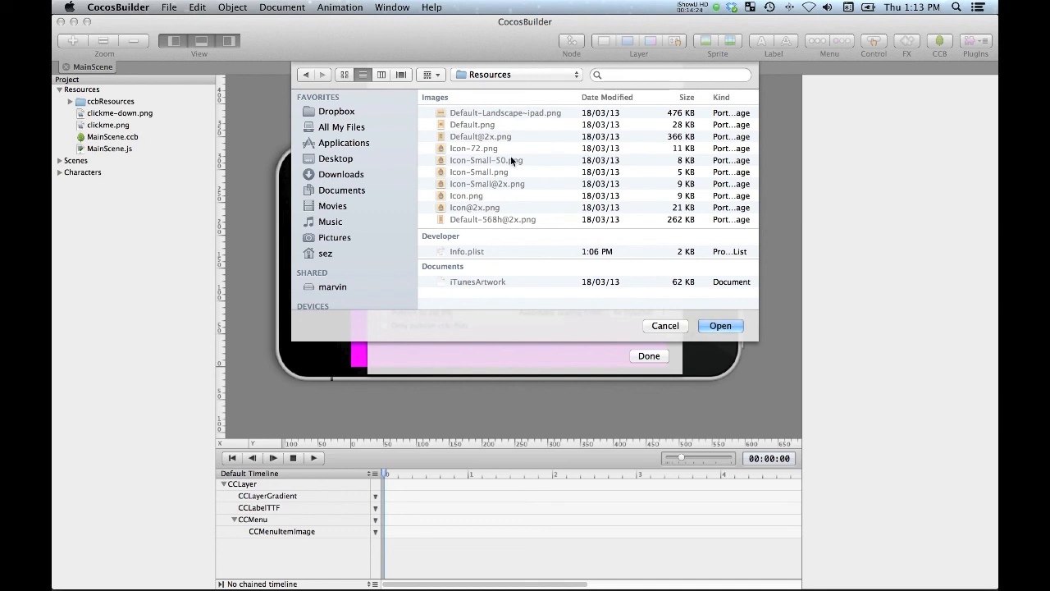
mouse_move(512, 168)
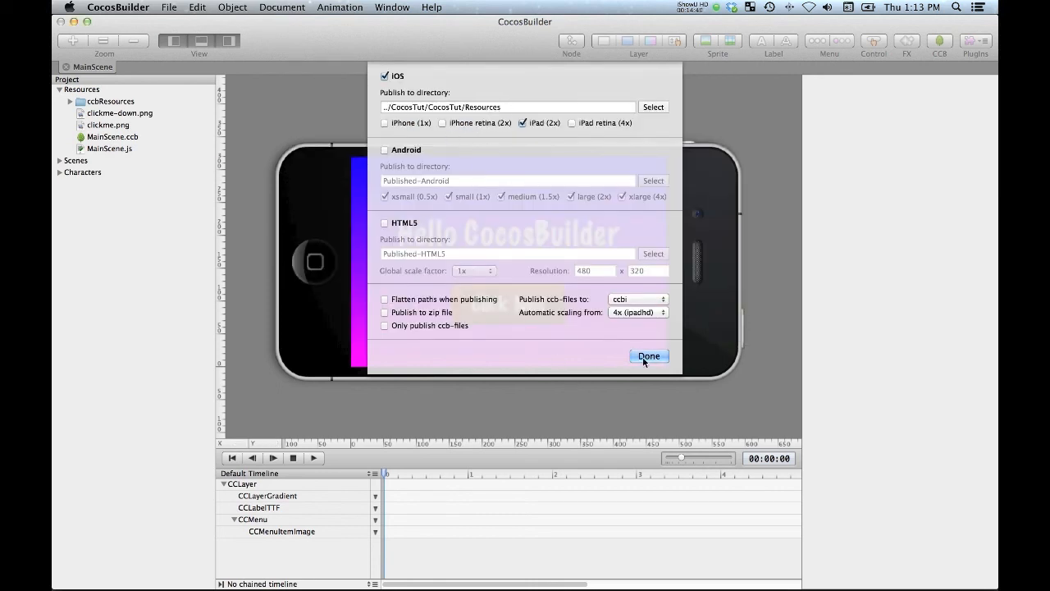
click(650, 356)
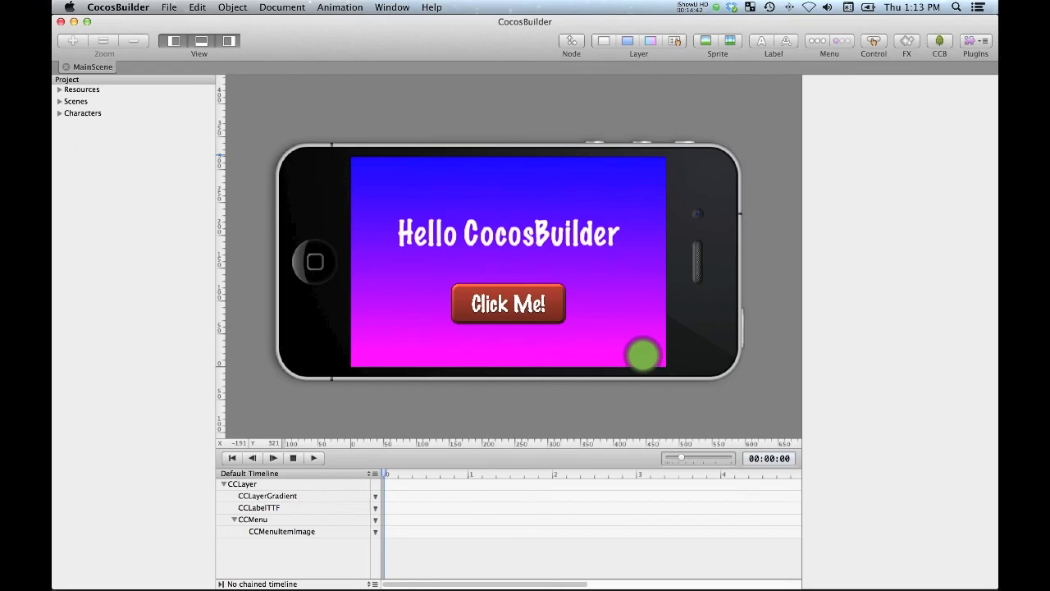